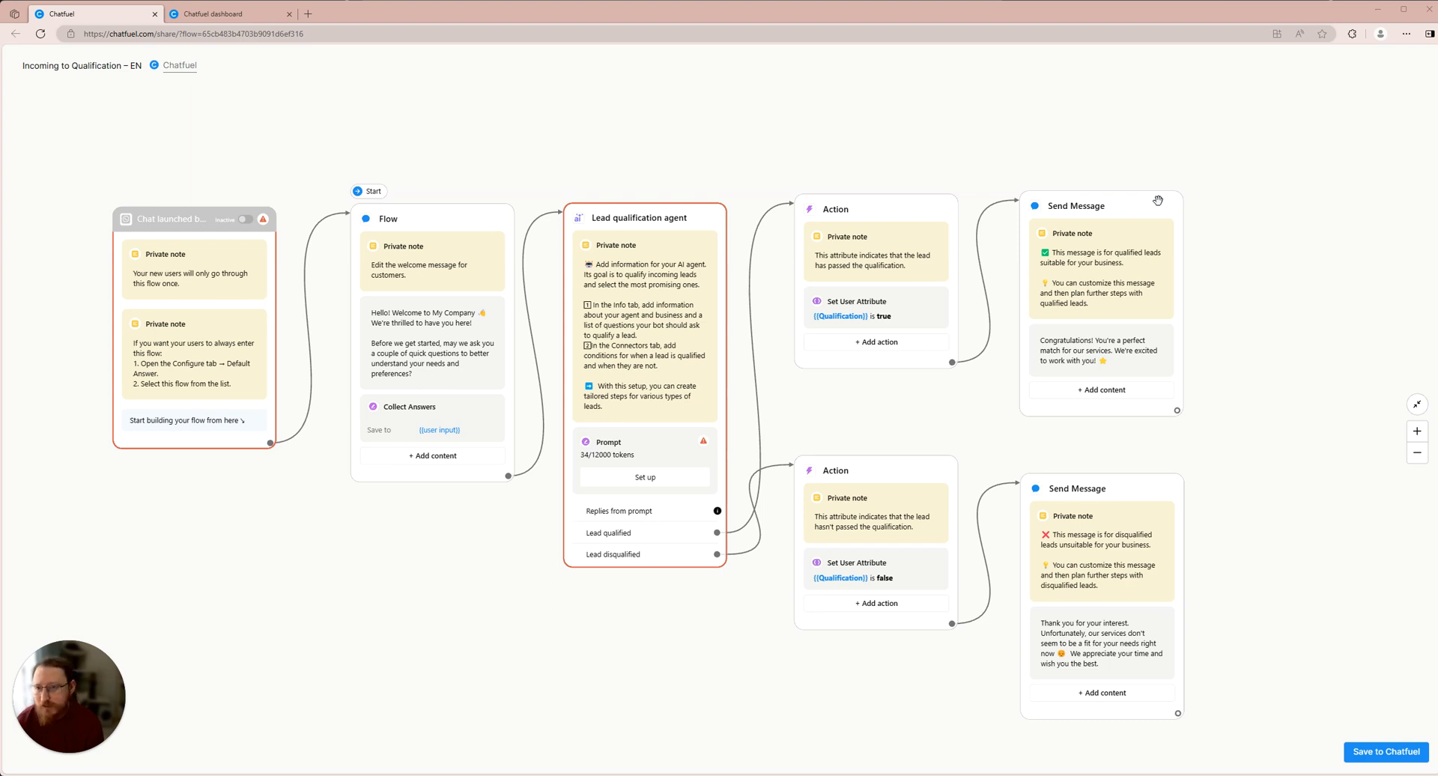
{"action": "mouse_move", "coordinate": [1117, 69]}
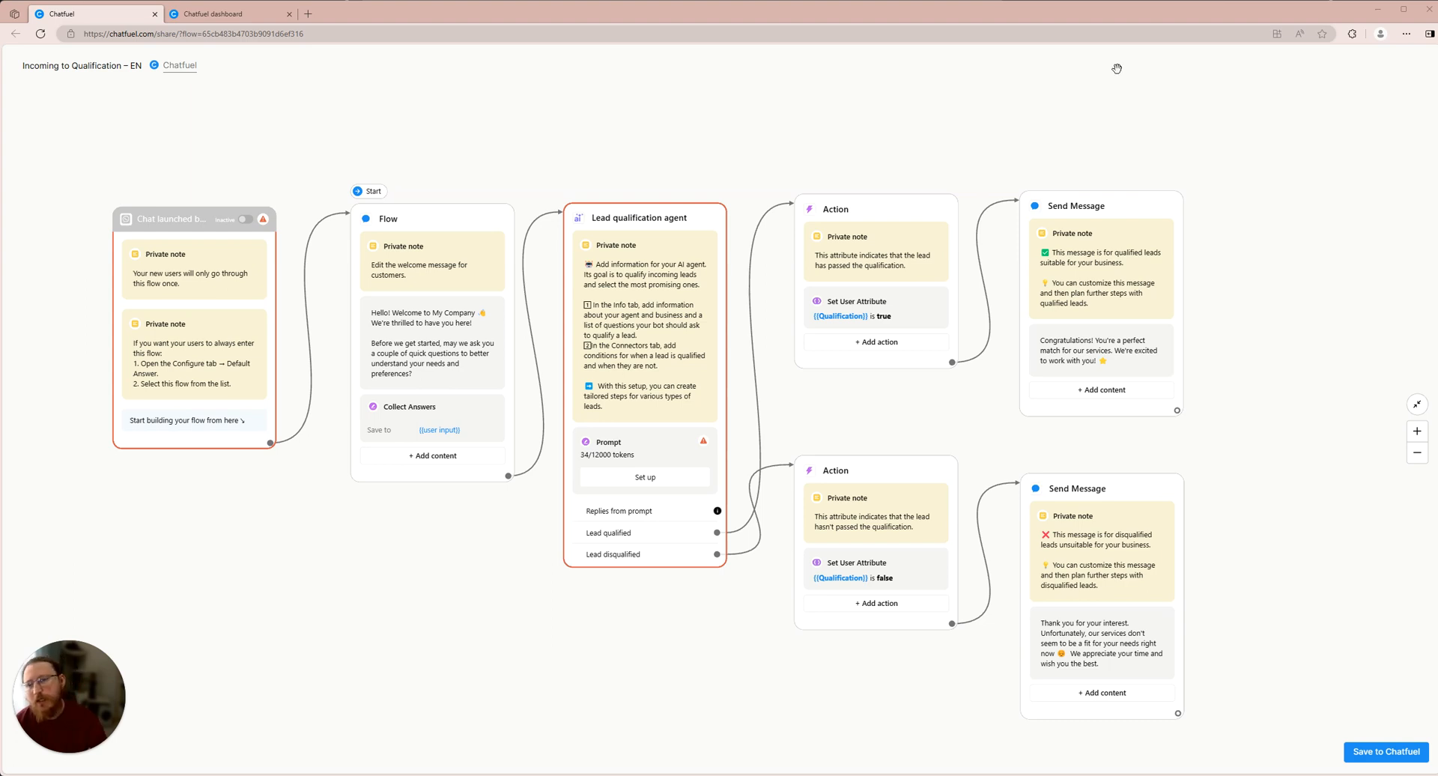
{"action": "mouse_move", "coordinate": [378, 363]}
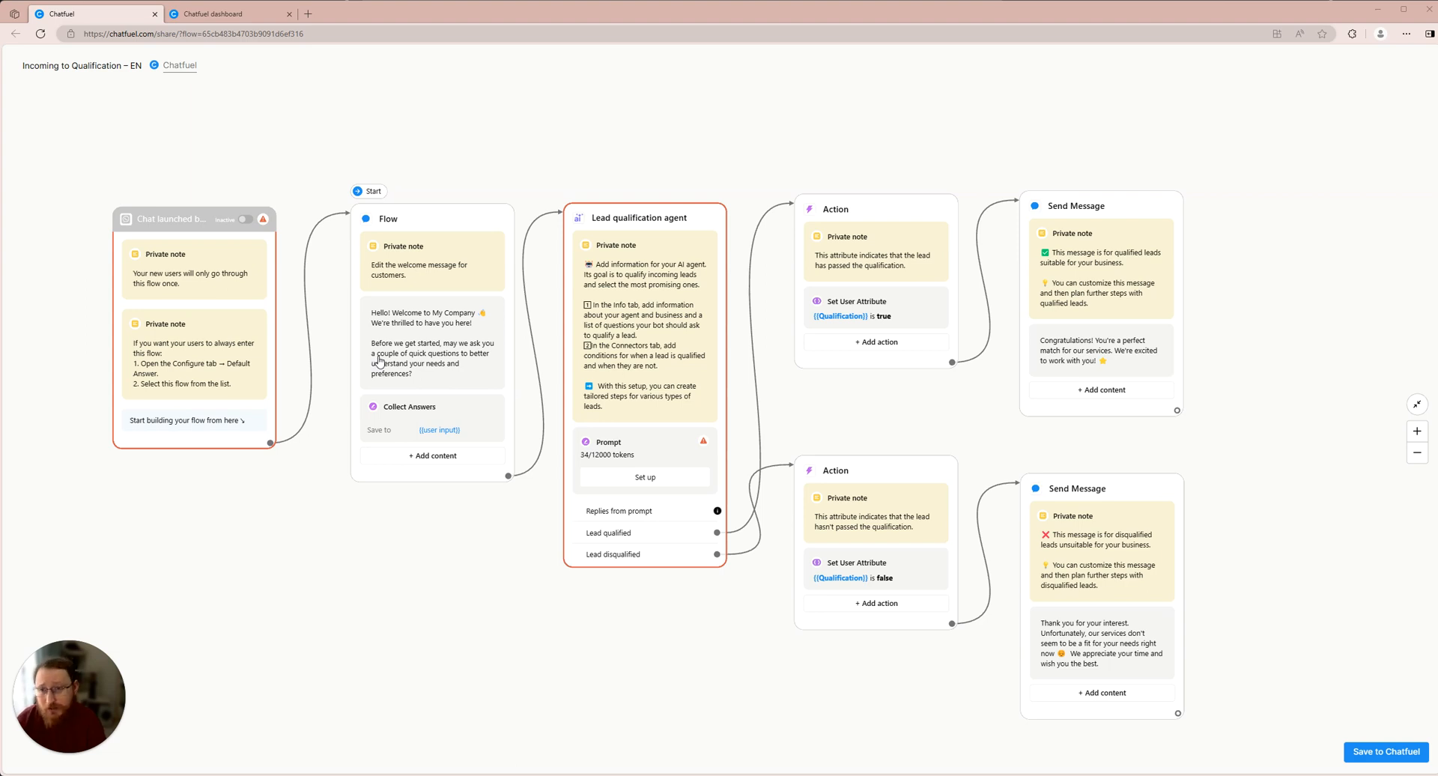
{"action": "mouse_move", "coordinate": [557, 283]}
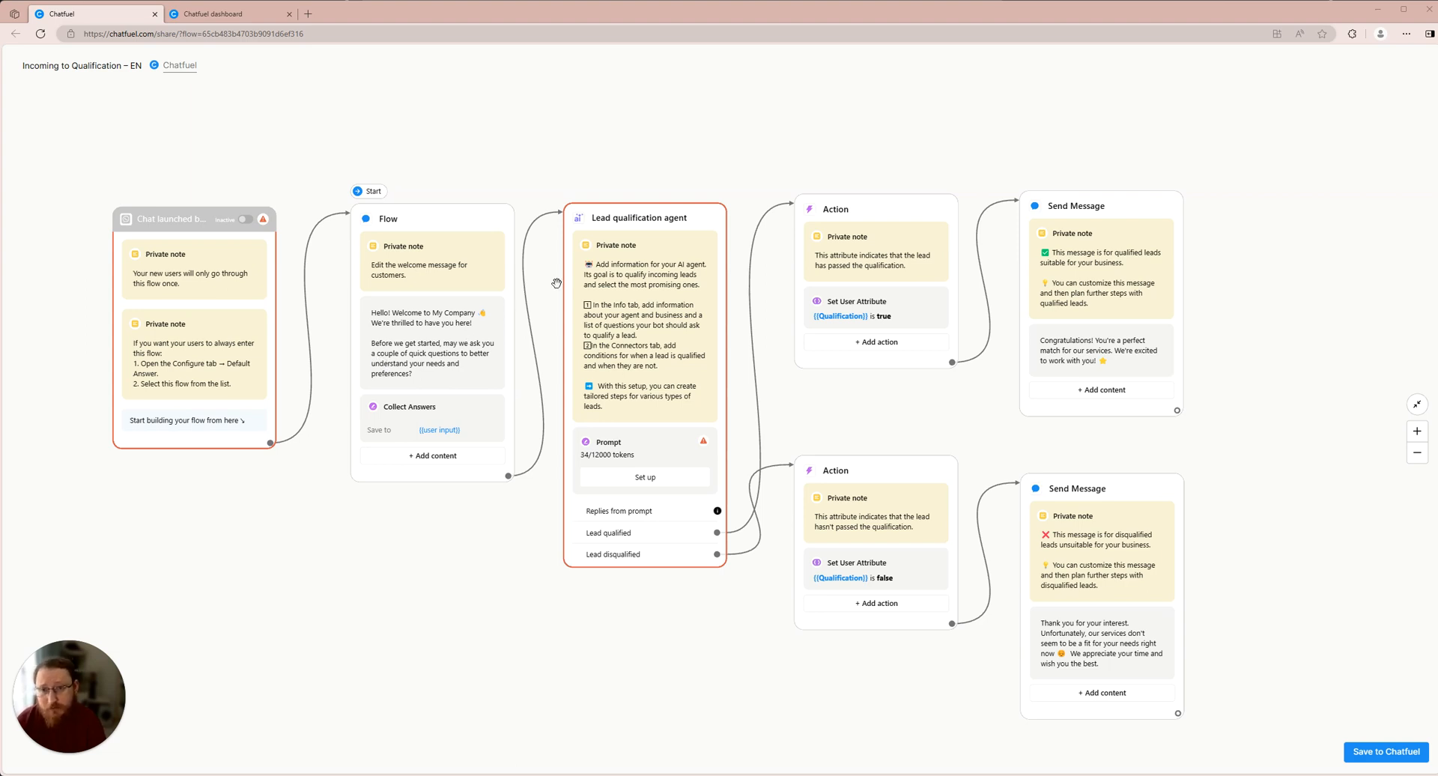
{"action": "mouse_move", "coordinate": [603, 349]}
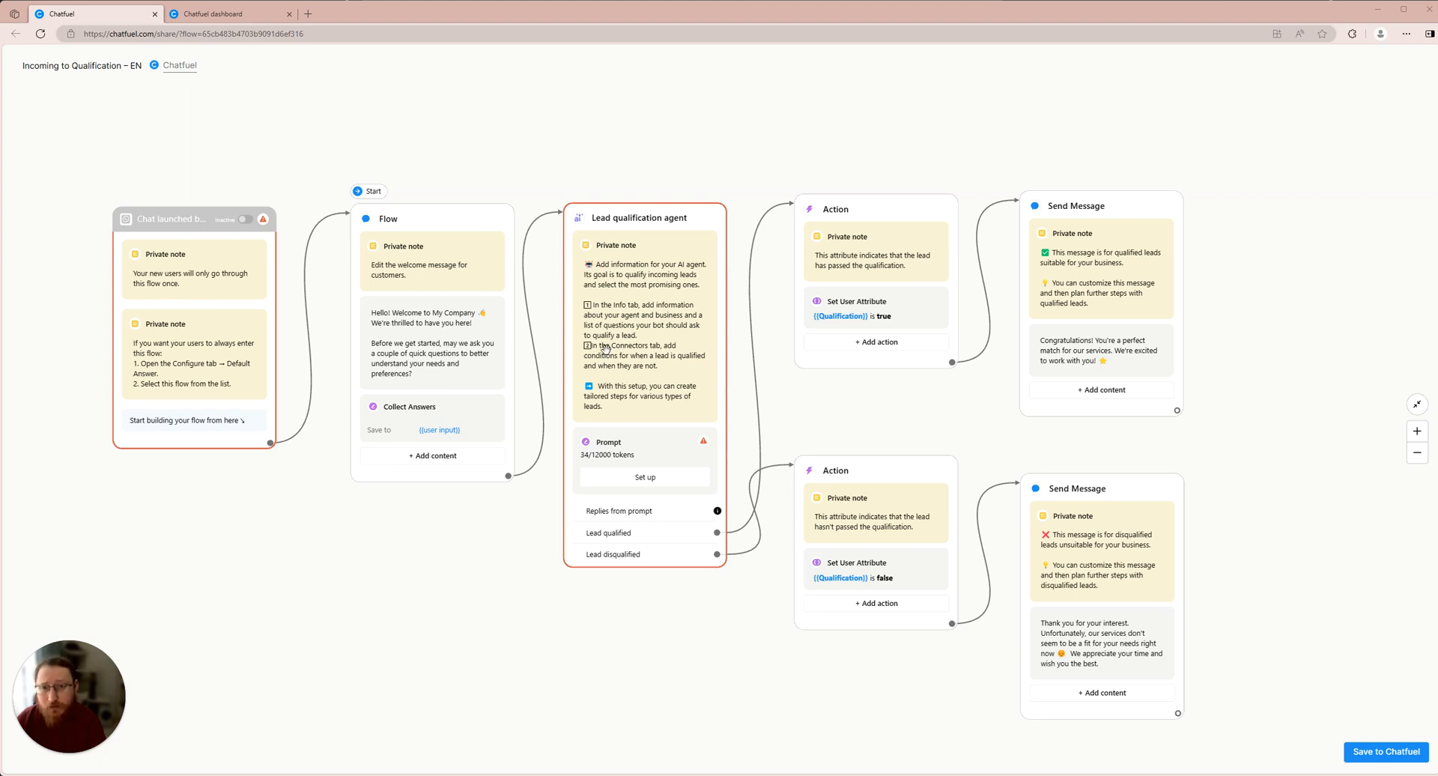
{"action": "mouse_move", "coordinate": [651, 340]}
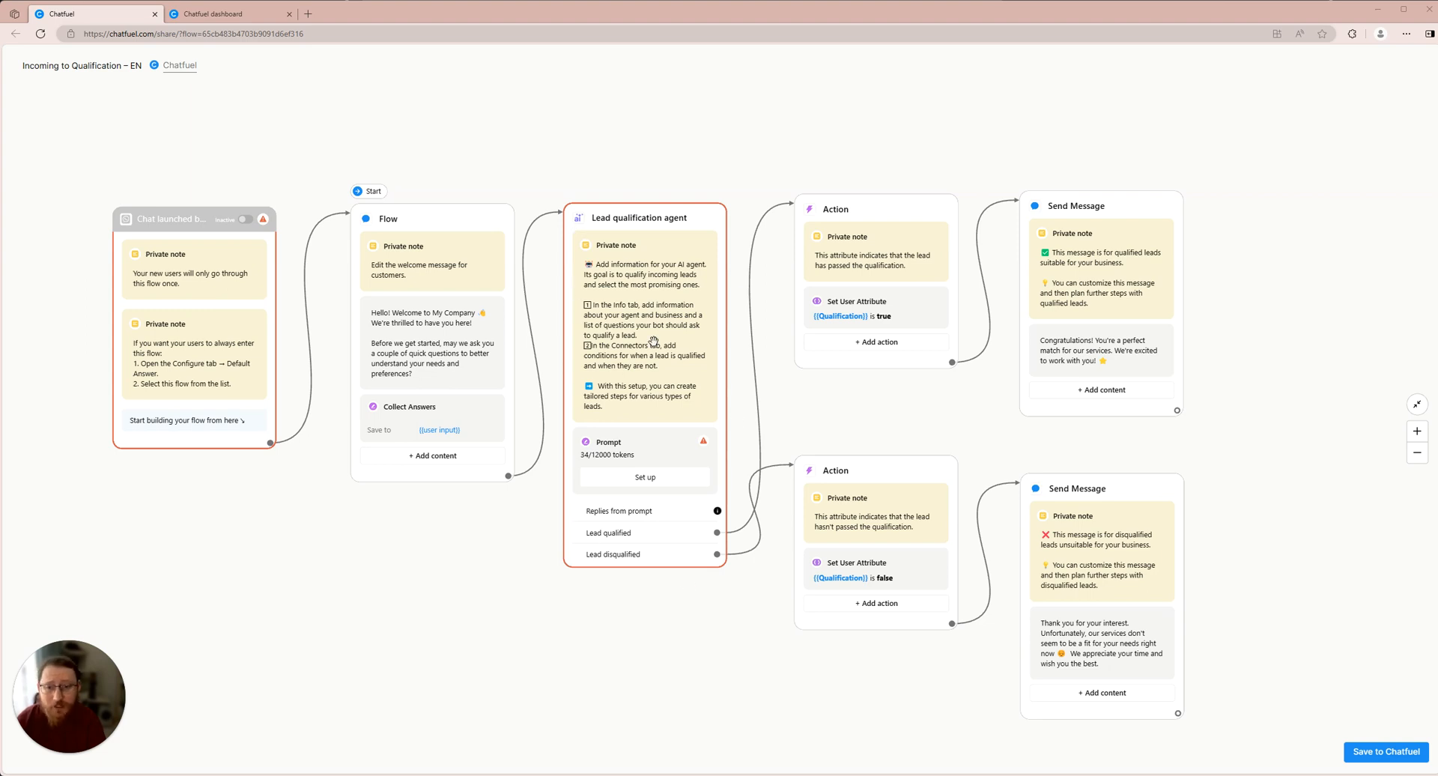
{"action": "mouse_move", "coordinate": [746, 494]}
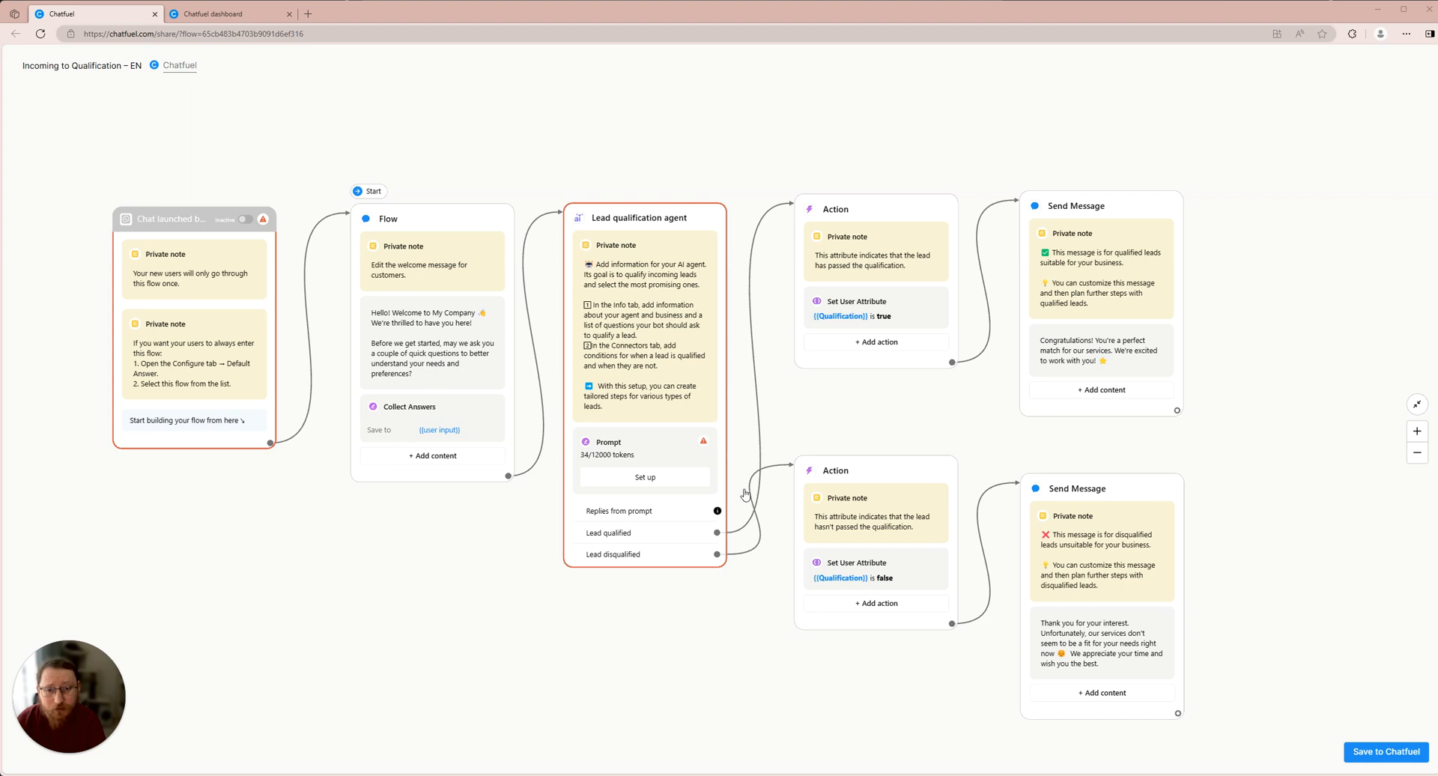
{"action": "mouse_move", "coordinate": [740, 561]}
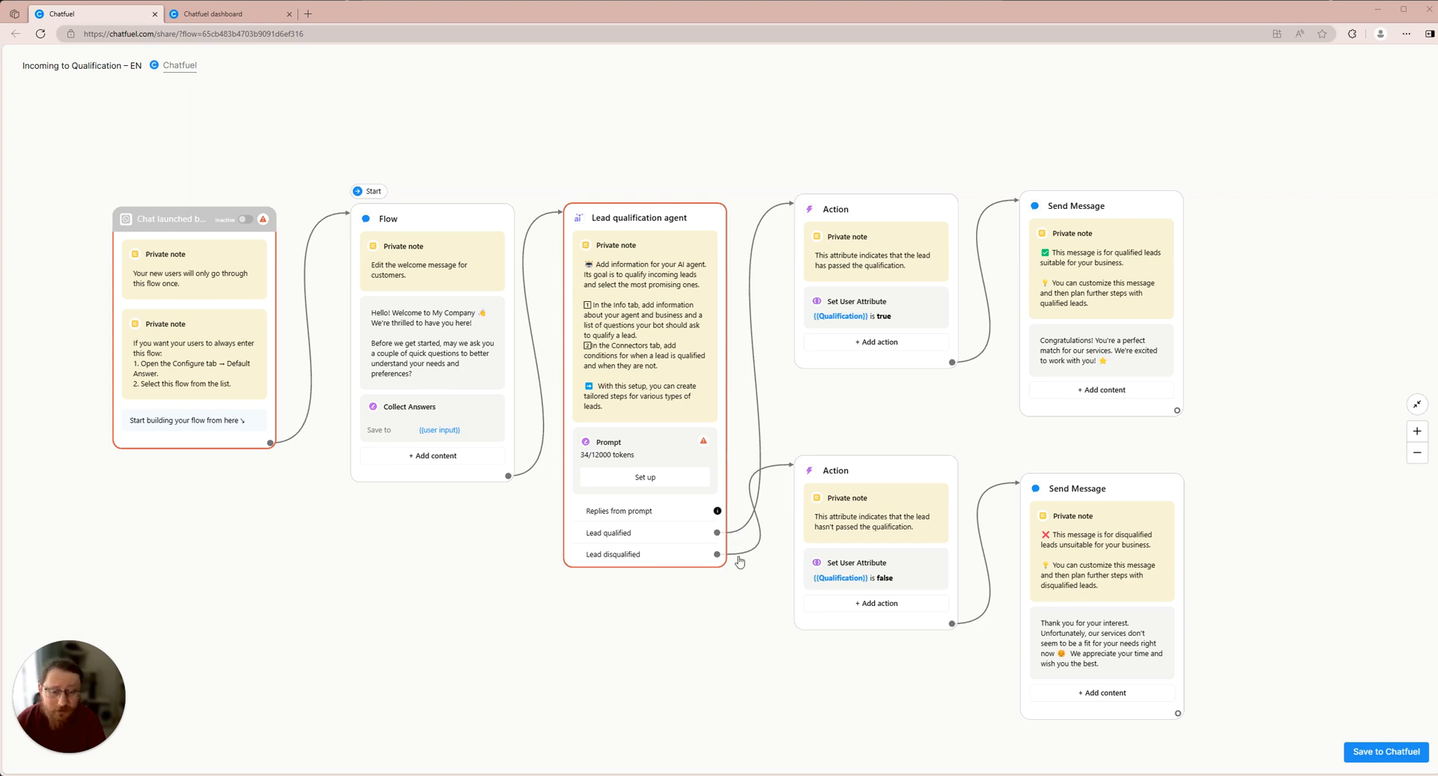
{"action": "mouse_move", "coordinate": [646, 596]}
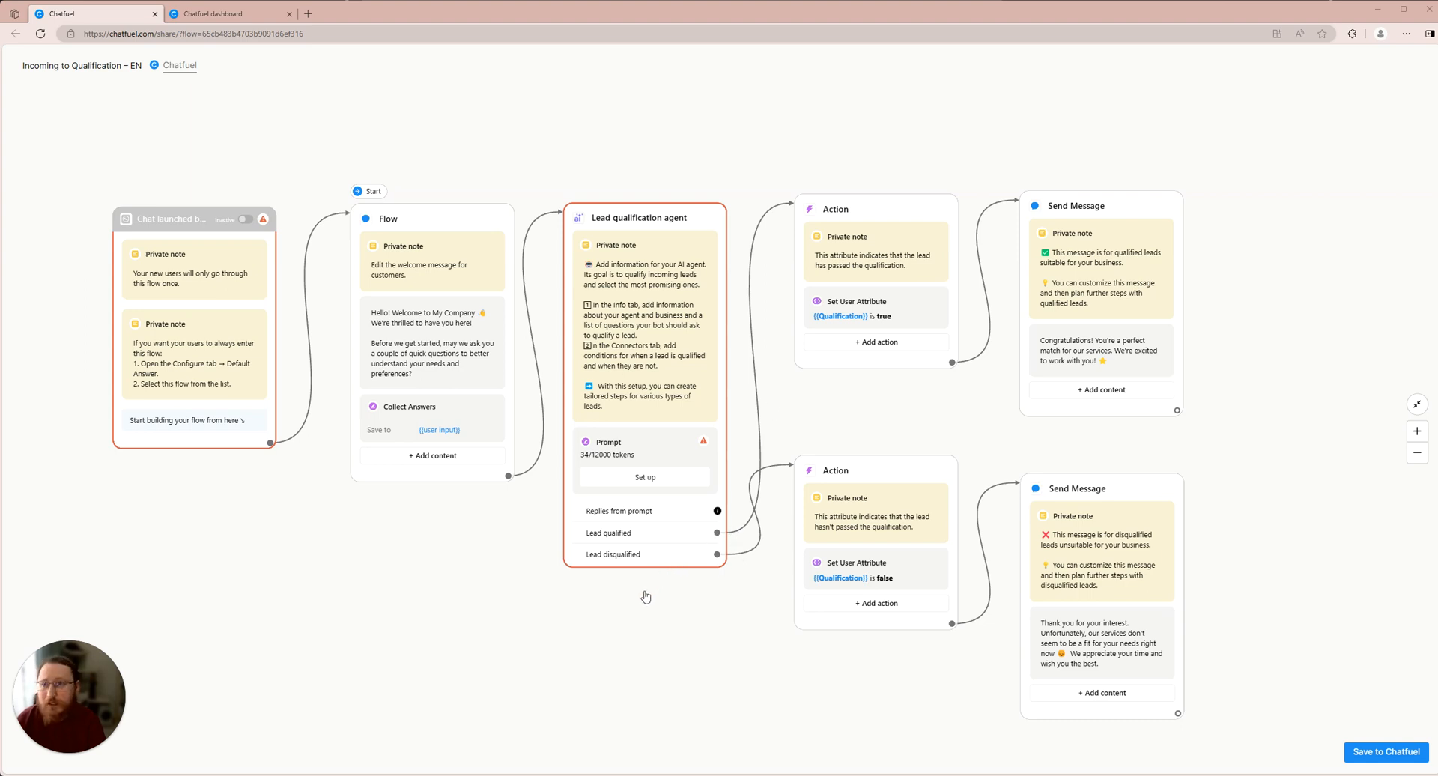
{"action": "mouse_move", "coordinate": [1186, 662]}
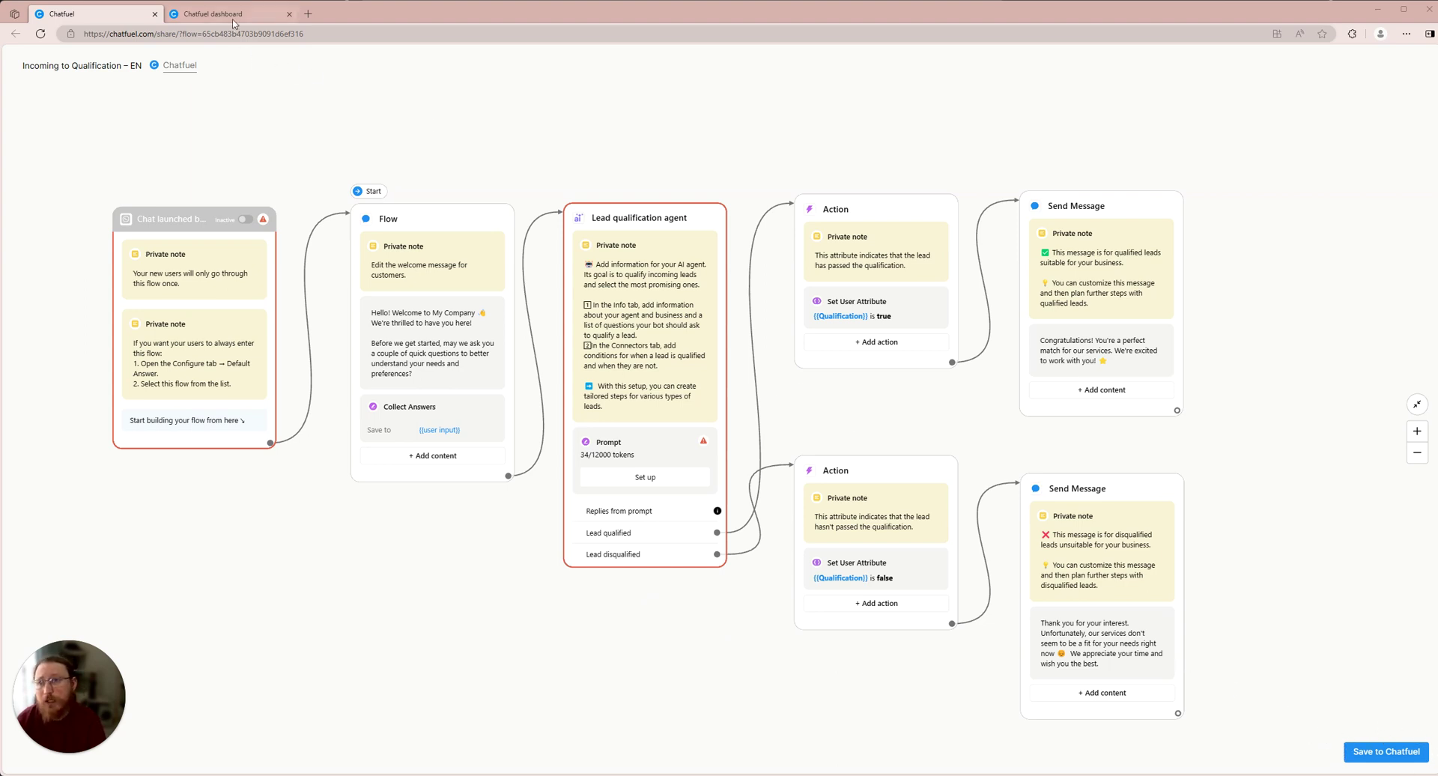
Step: Save the lead qualification template flow into the Chatfuel WhatsApp bot from the dashboard
{"action": "left_click", "coordinate": [1384, 752]}
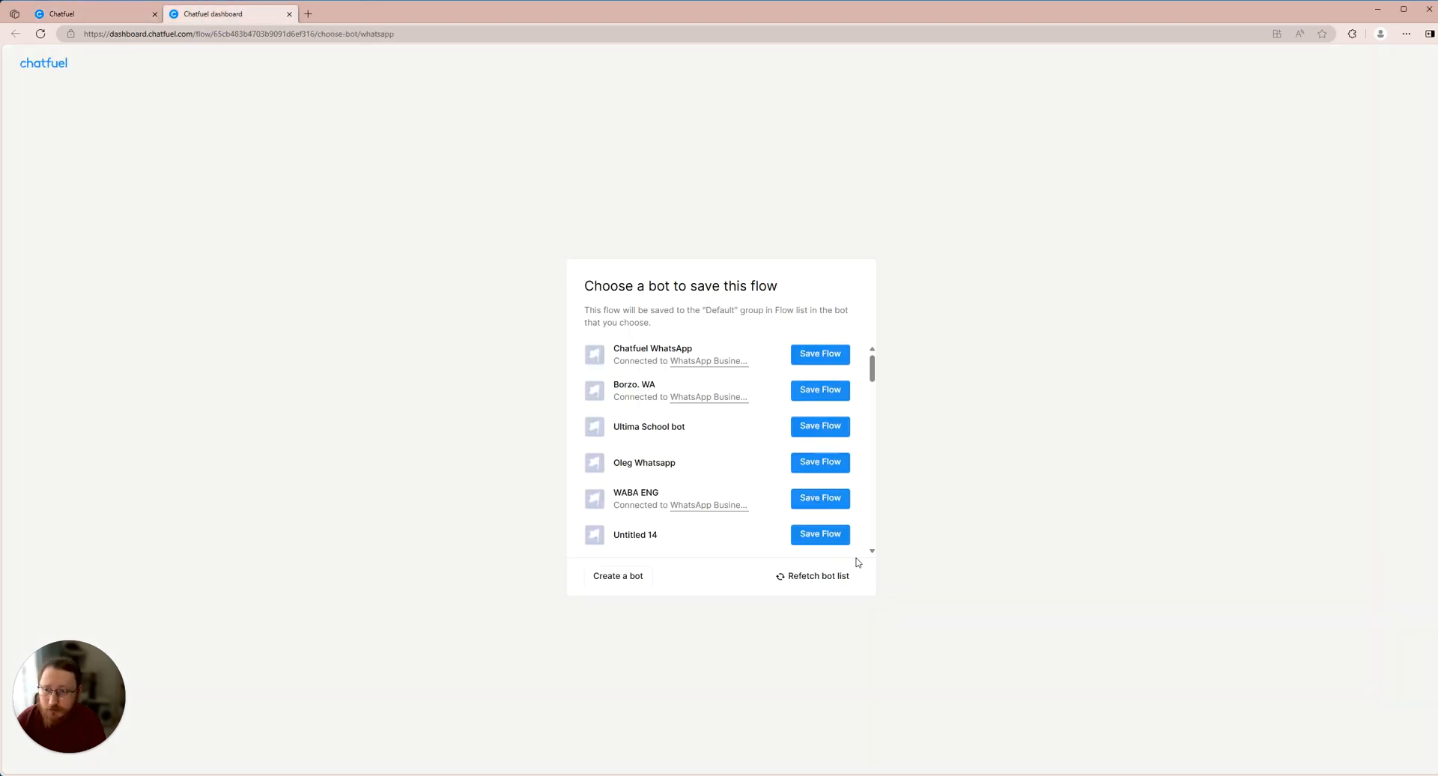
{"action": "mouse_move", "coordinate": [812, 681]}
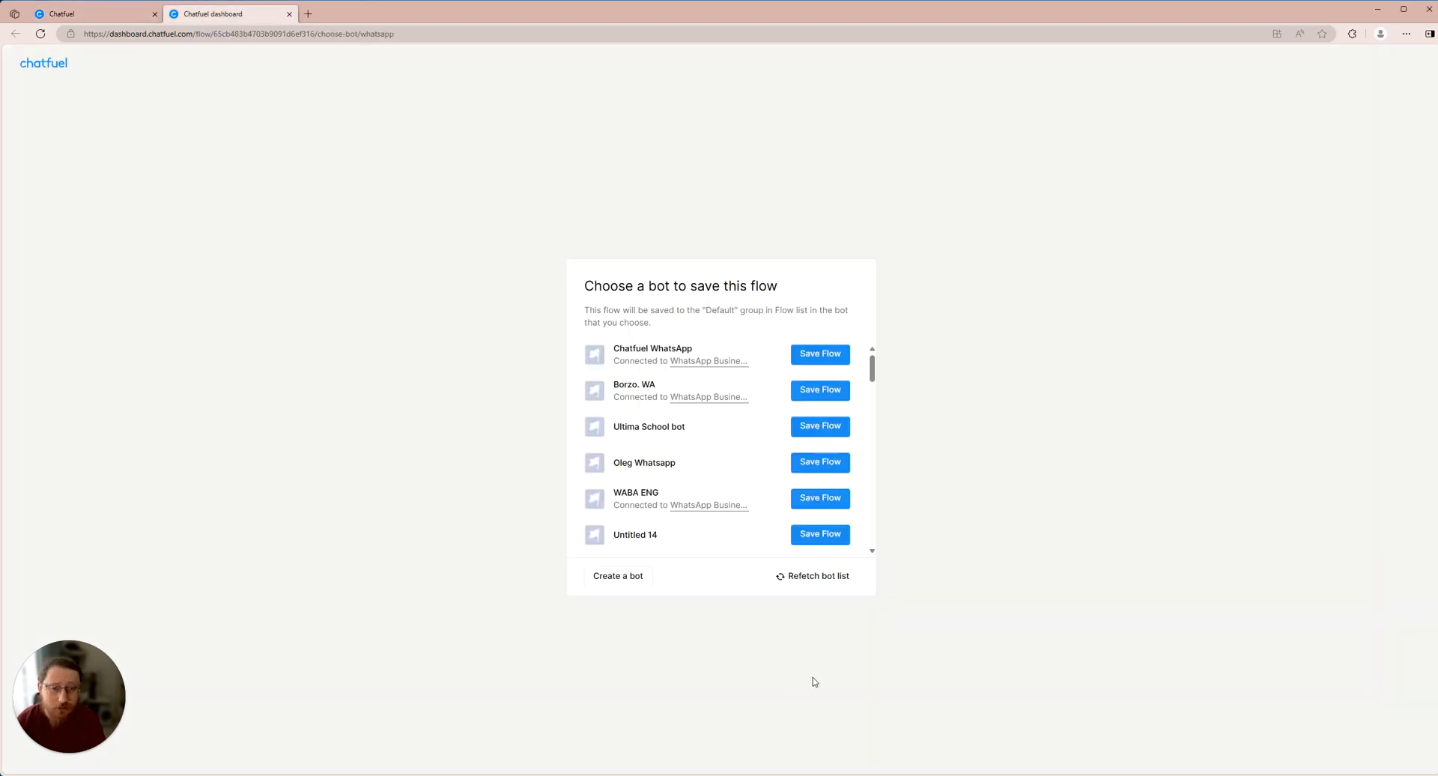
{"action": "left_click", "coordinate": [819, 353]}
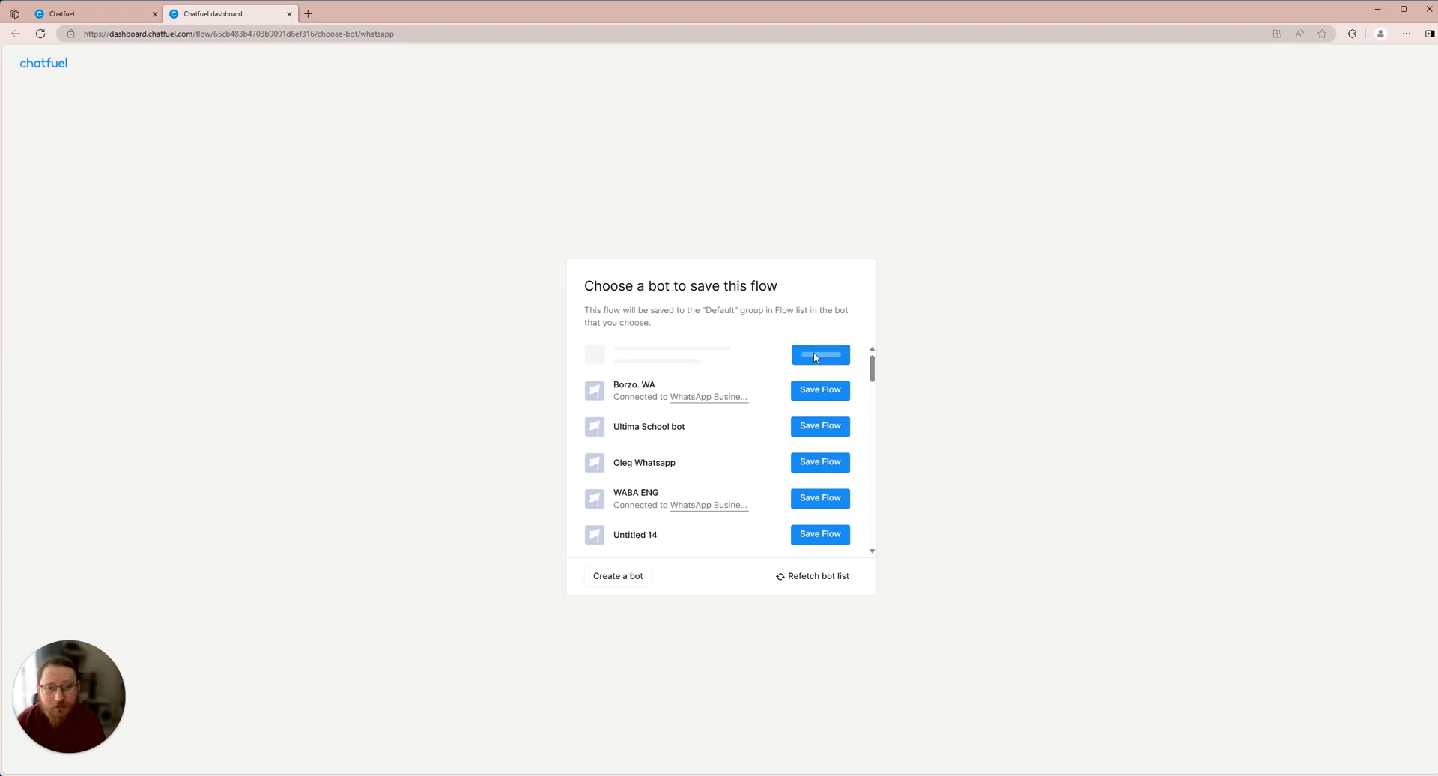
{"action": "left_click", "coordinate": [817, 355]}
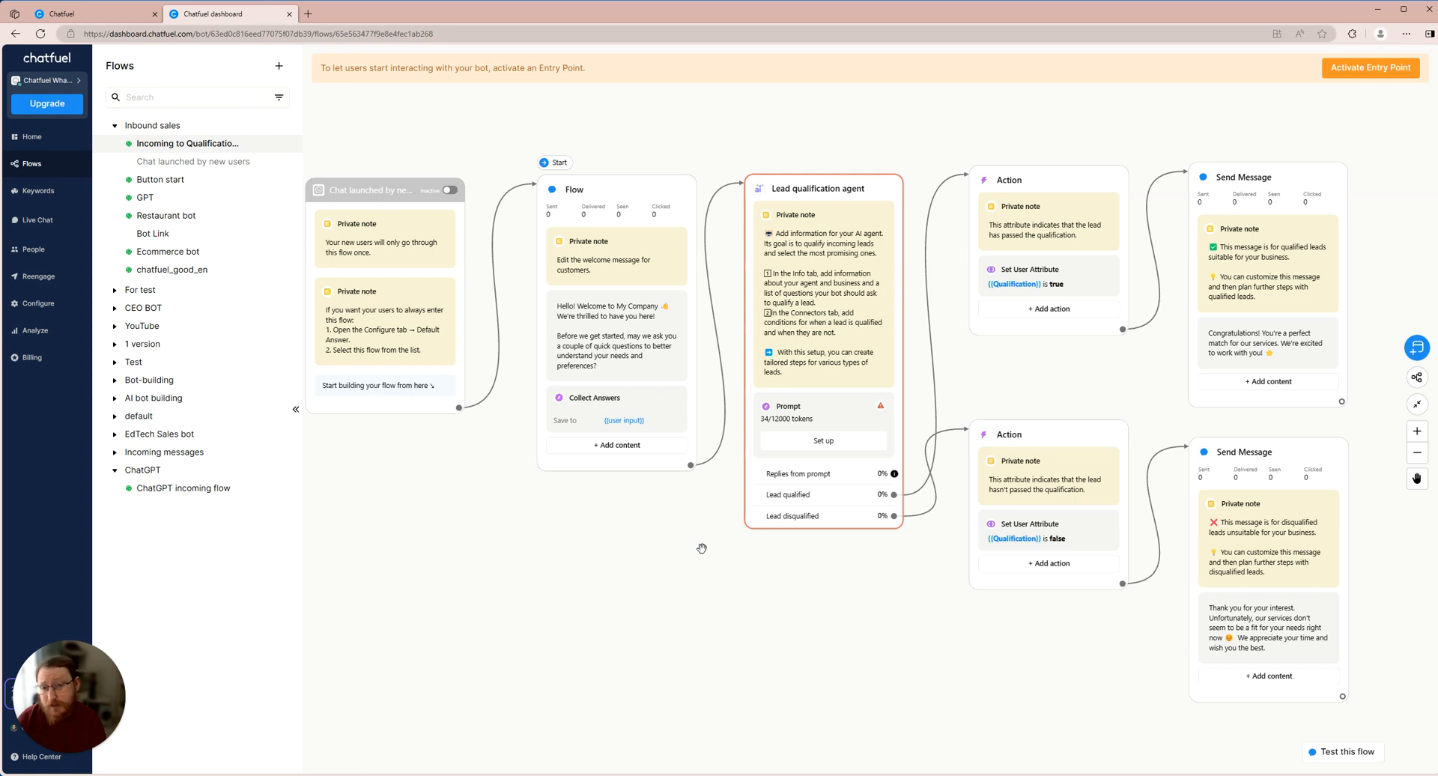
Step: Enter the Lead qualification agent's setup from the Prompt section of its block
{"action": "left_click", "coordinate": [615, 349]}
{"action": "type", "text": "hatfuel"}
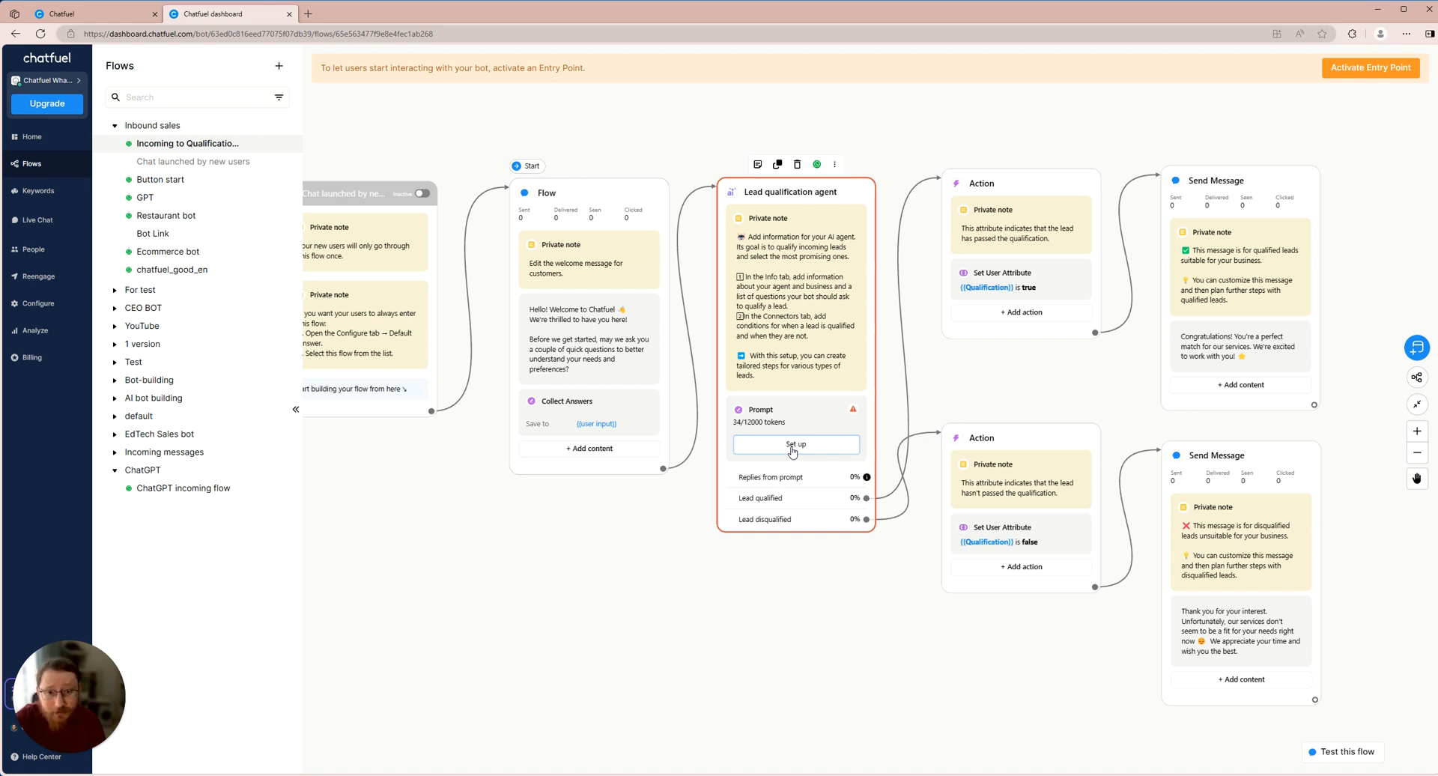
{"action": "left_click", "coordinate": [794, 449]}
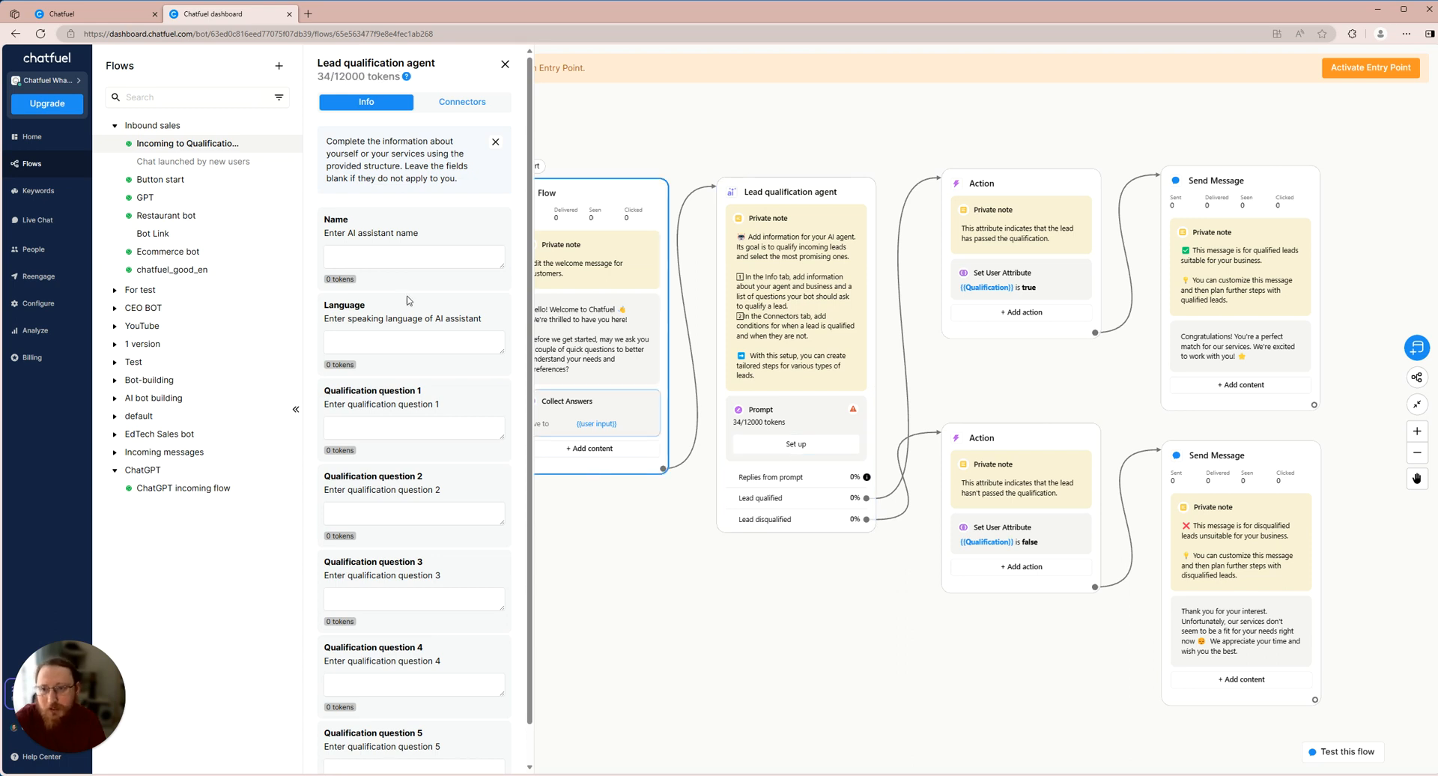
Step: Name the agent Oleg in the Info settings
{"action": "left_click", "coordinate": [414, 256]}
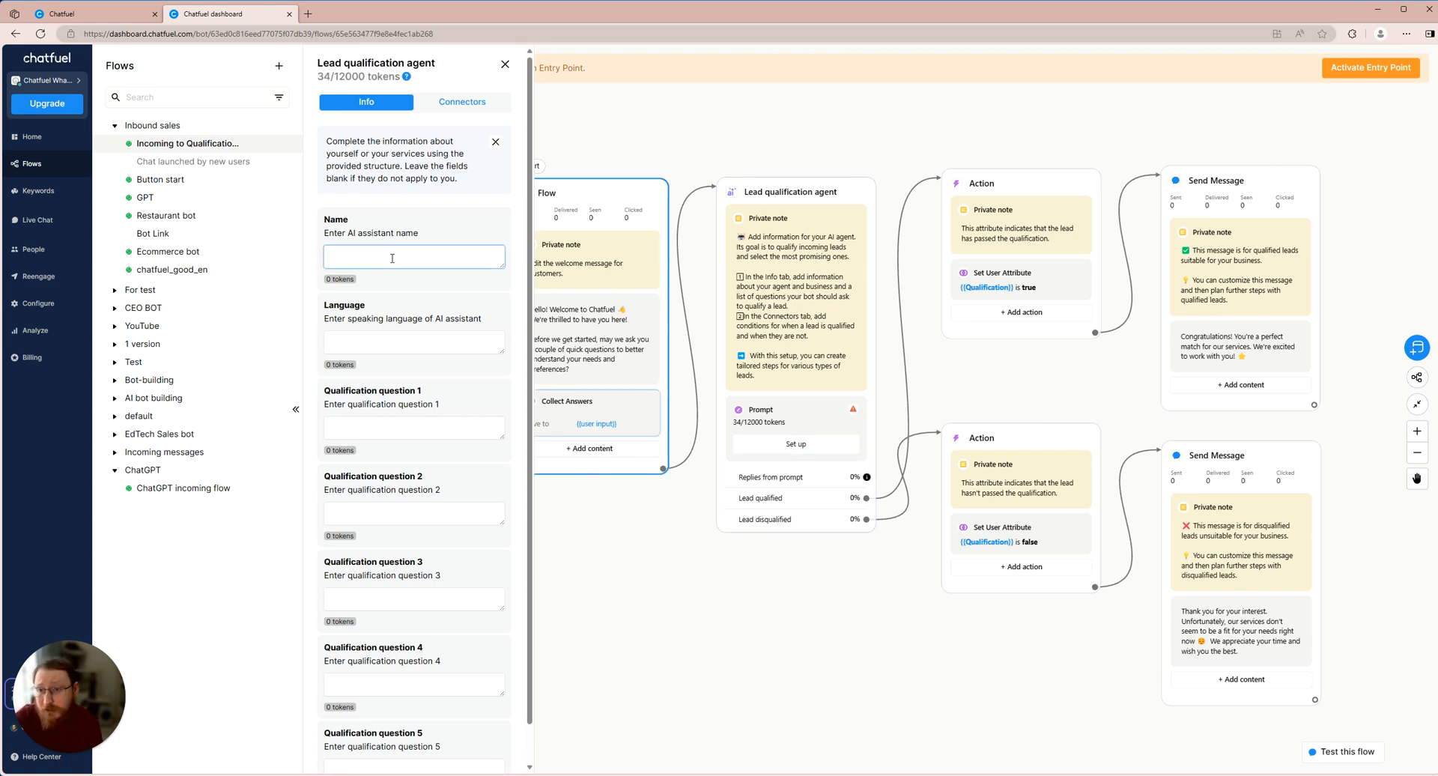
{"action": "left_click", "coordinate": [391, 256]}
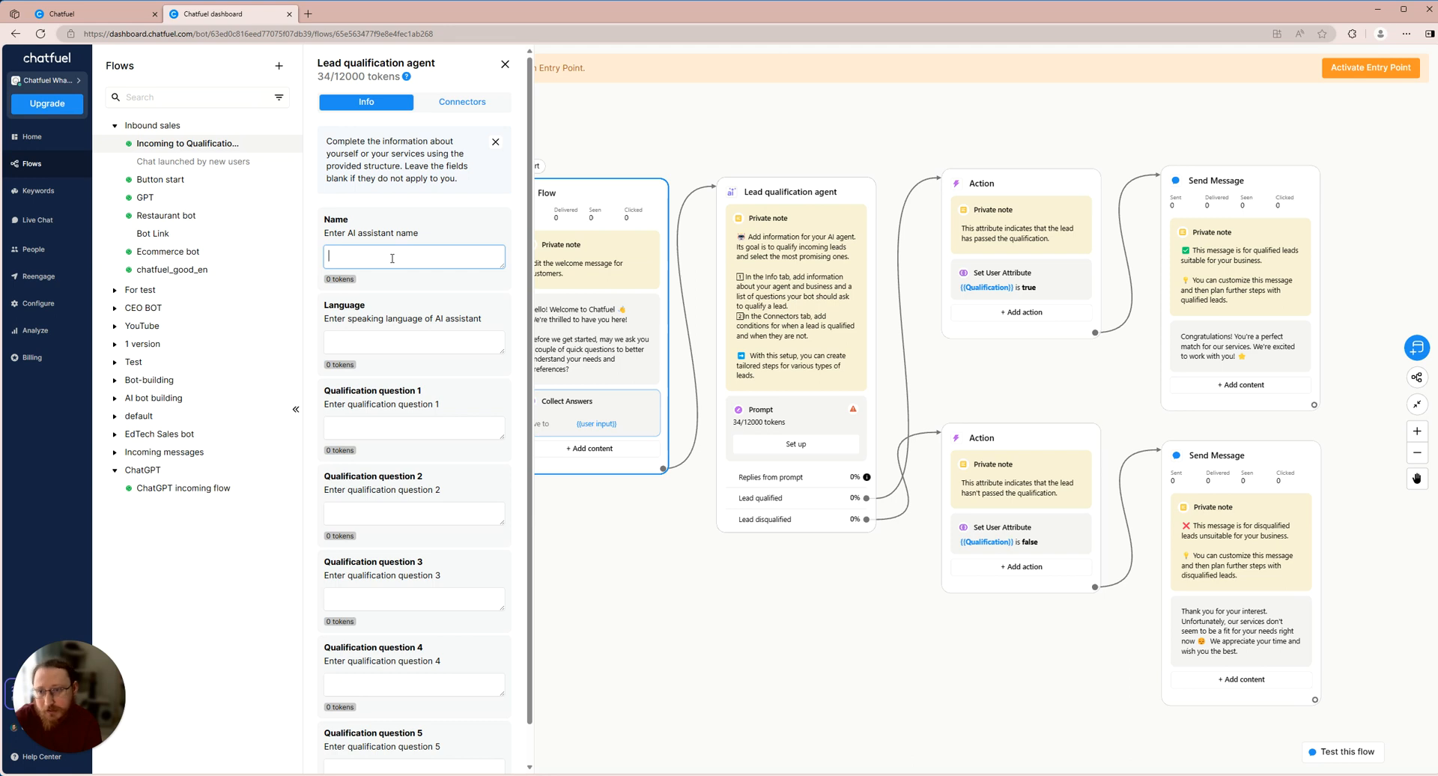
{"action": "type", "text": "Oleg"}
{"action": "left_click", "coordinate": [415, 342]}
{"action": "type", "text": "English"}
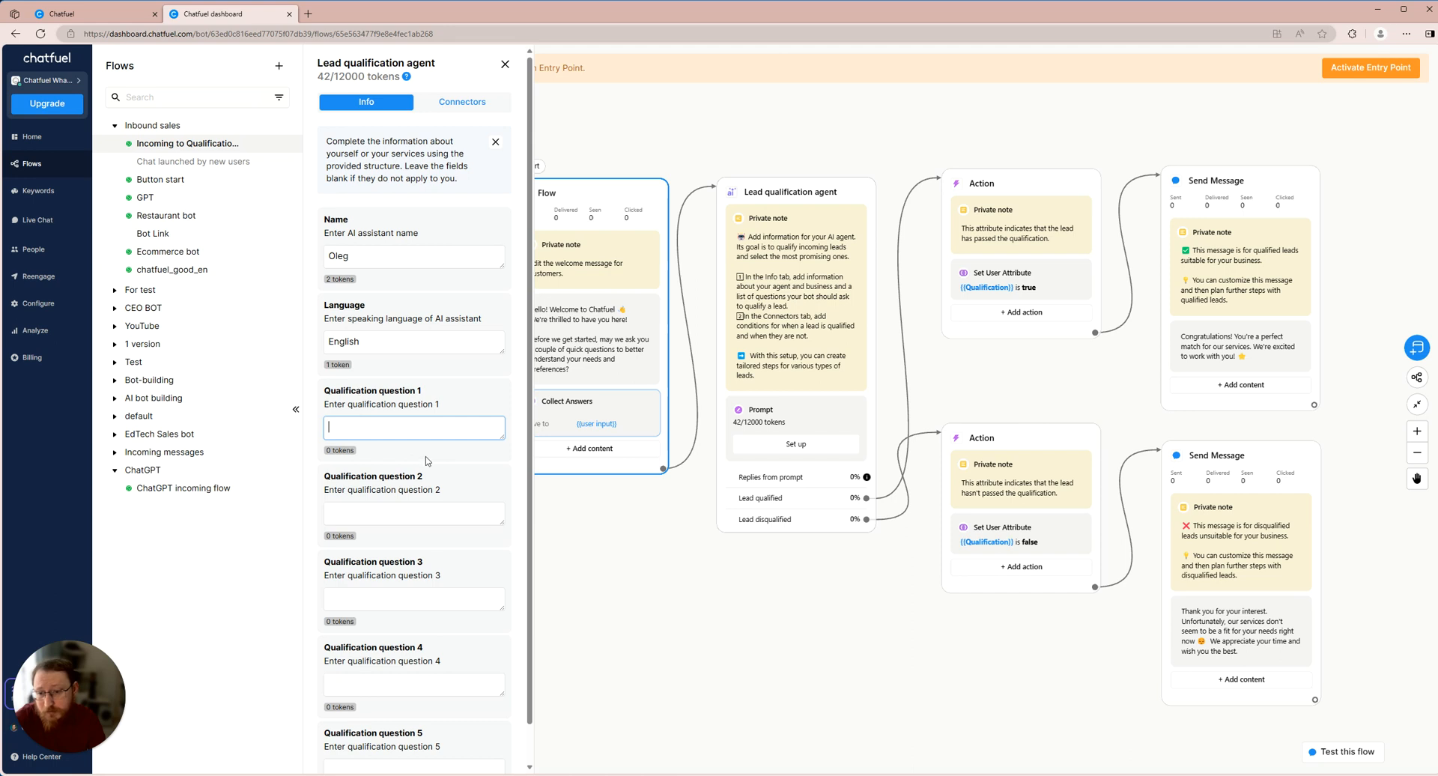
{"action": "mouse_move", "coordinate": [423, 628]}
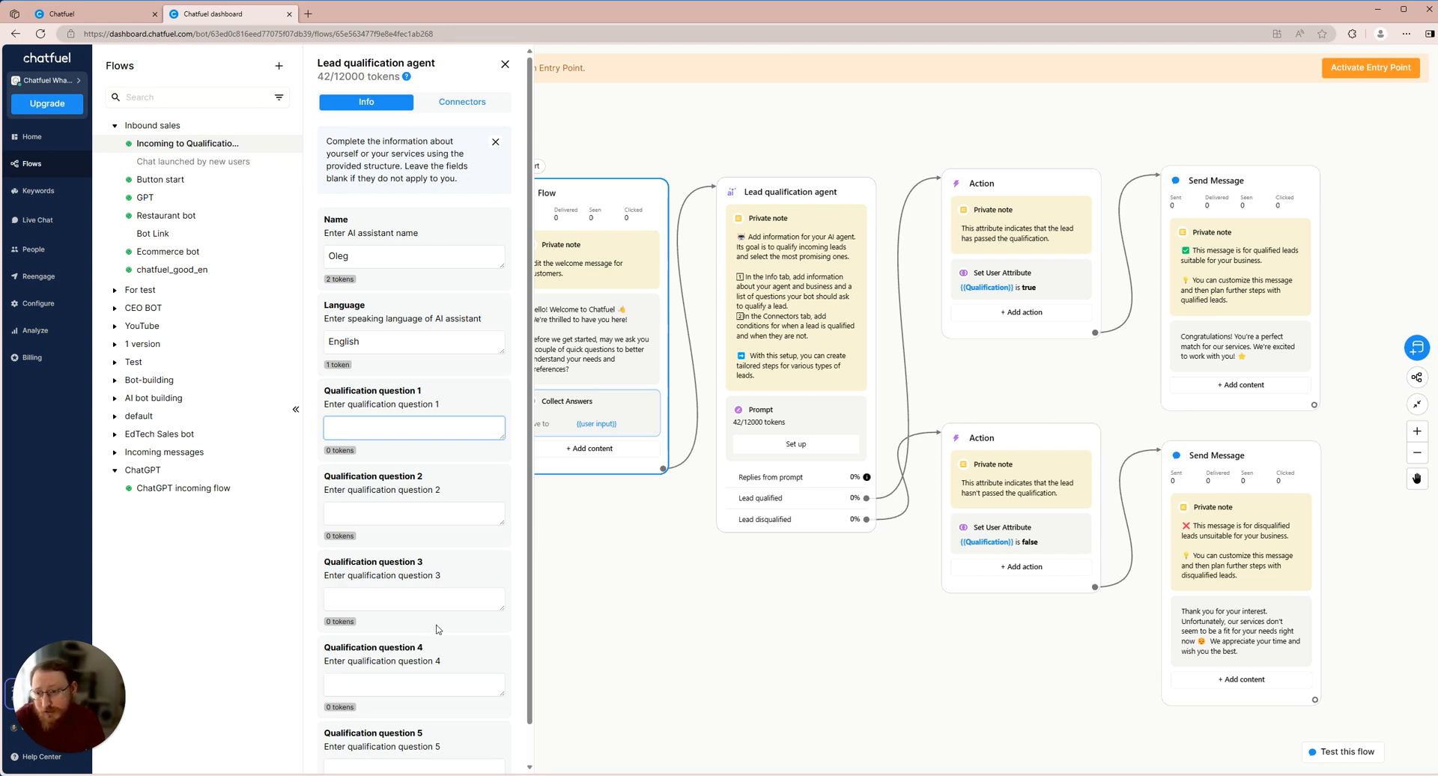
{"action": "mouse_move", "coordinate": [435, 639]}
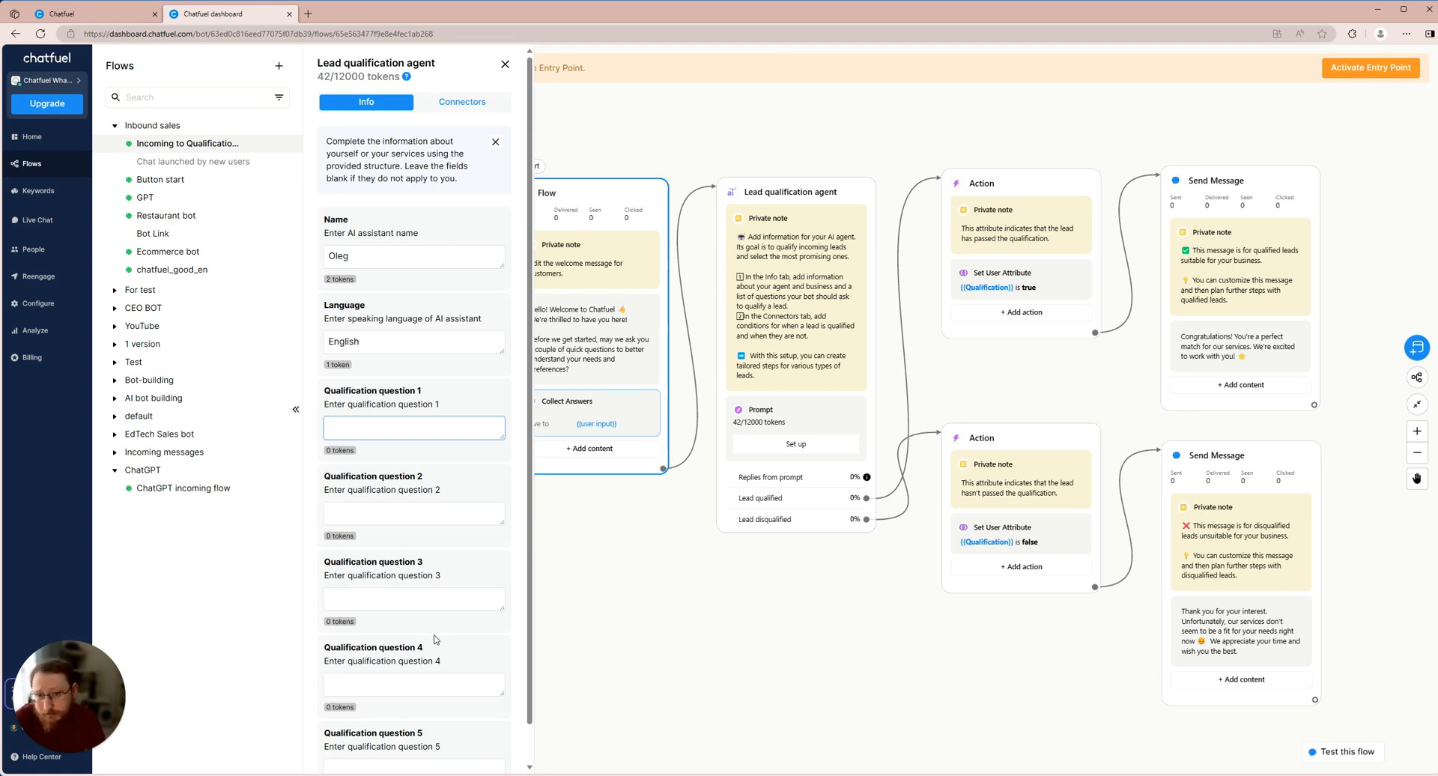
{"action": "mouse_move", "coordinate": [433, 630]}
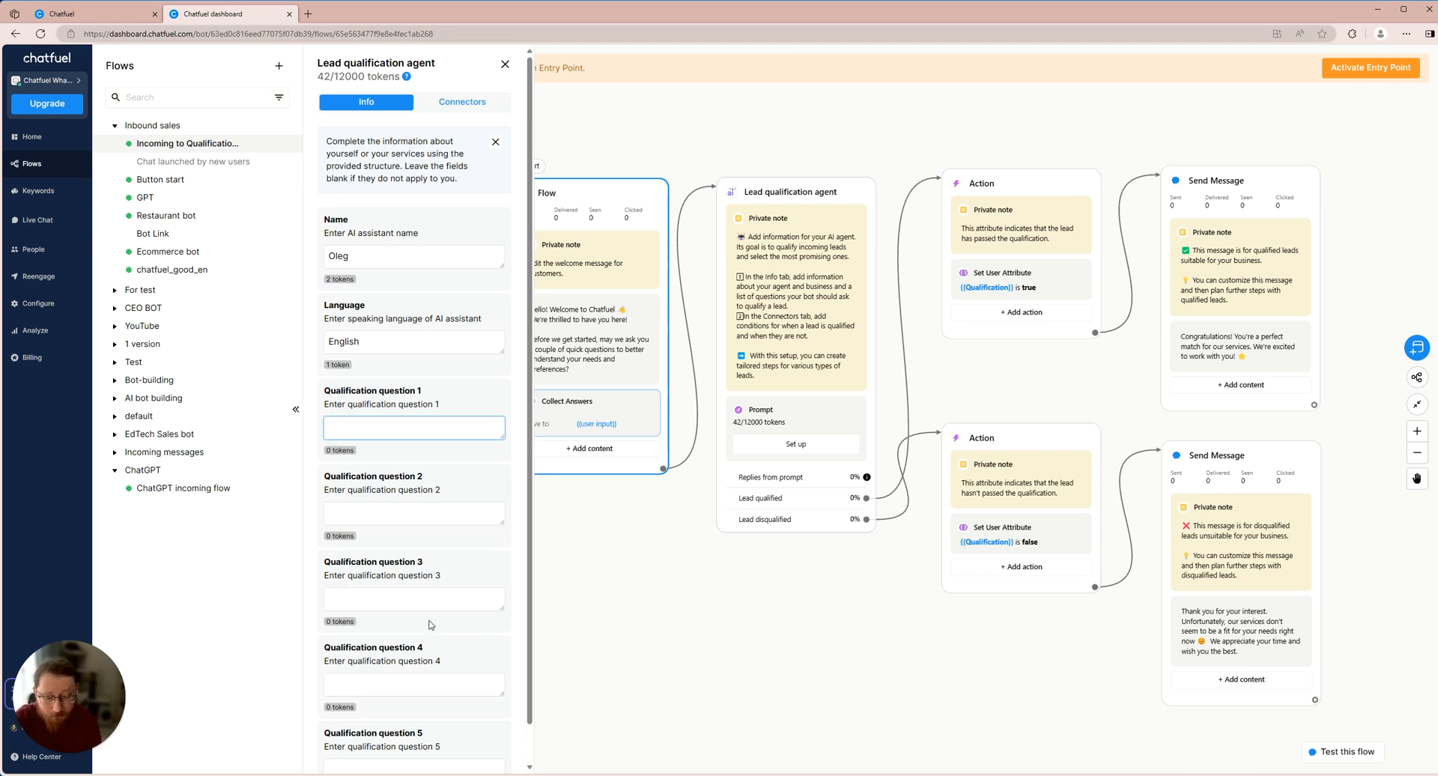
Step: Enter "Do you have education?" as qualification question 1
{"action": "left_click", "coordinate": [413, 427]}
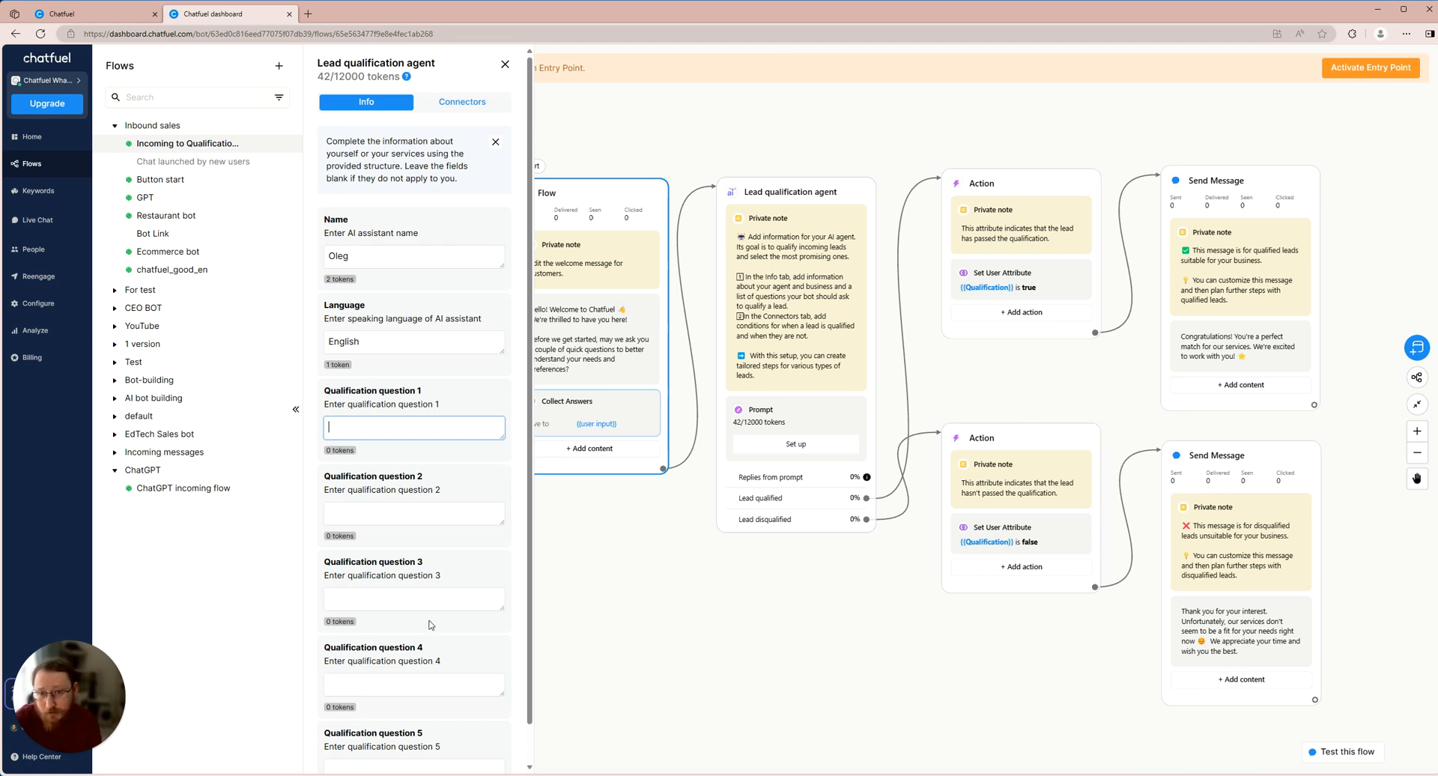
{"action": "type", "text": "Do you"}
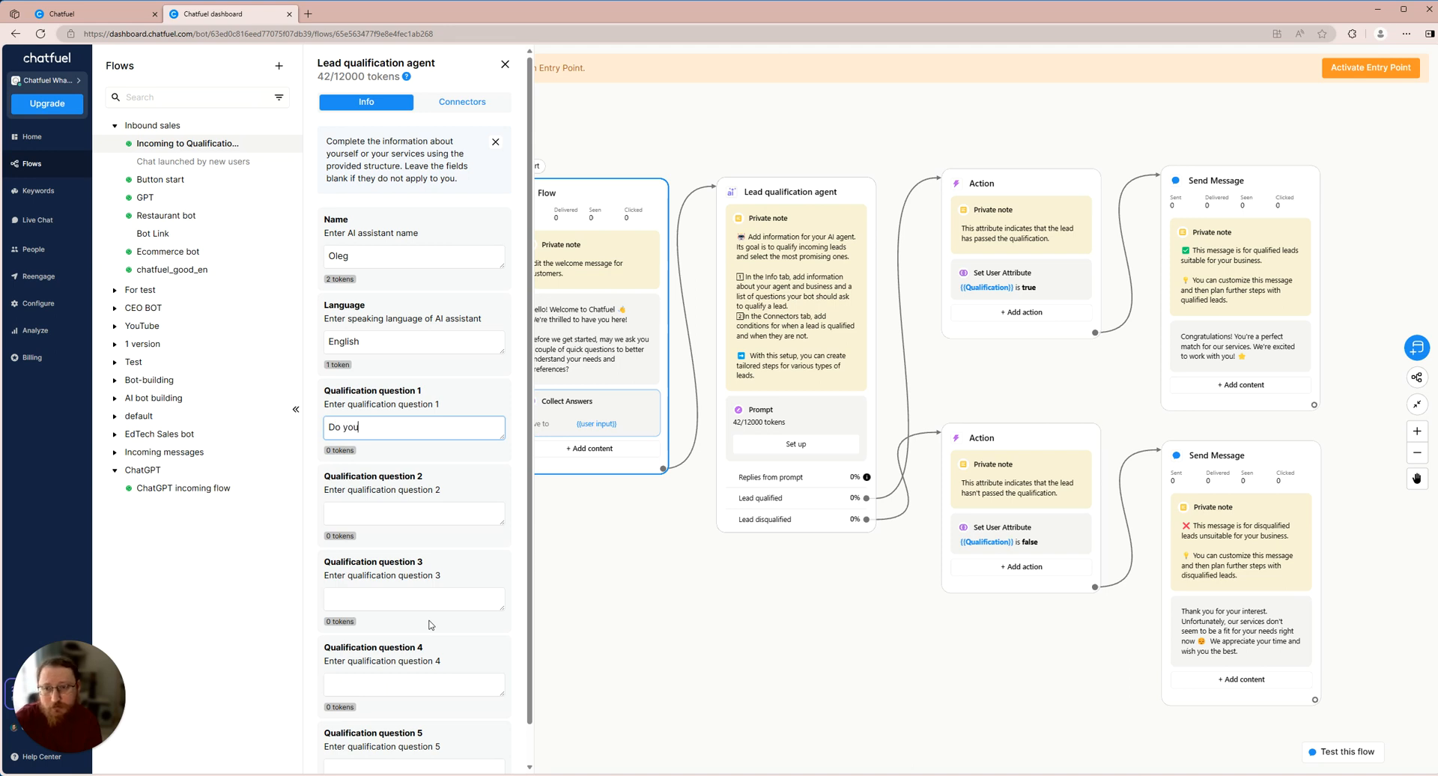
{"action": "type", "text": "have educat"}
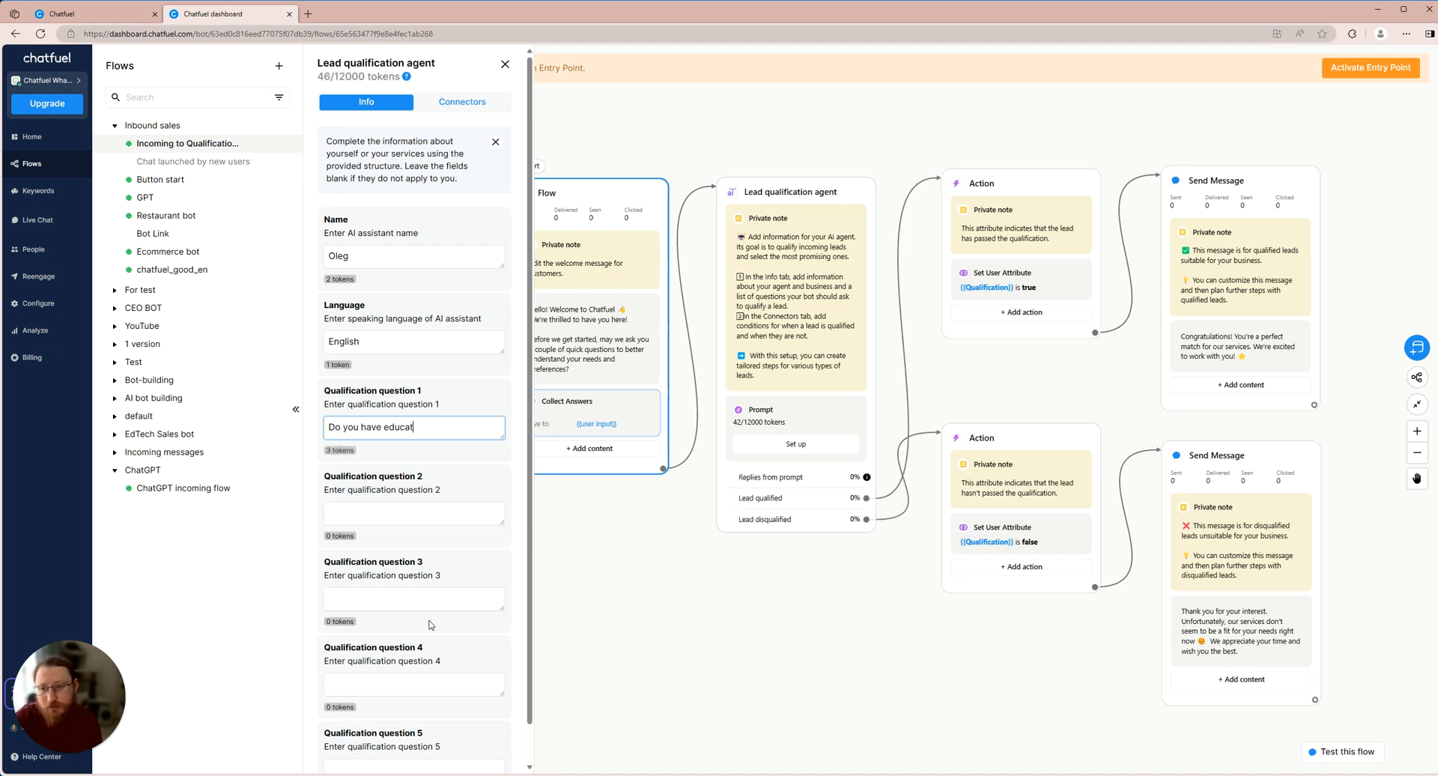
{"action": "type", "text": "ion"}
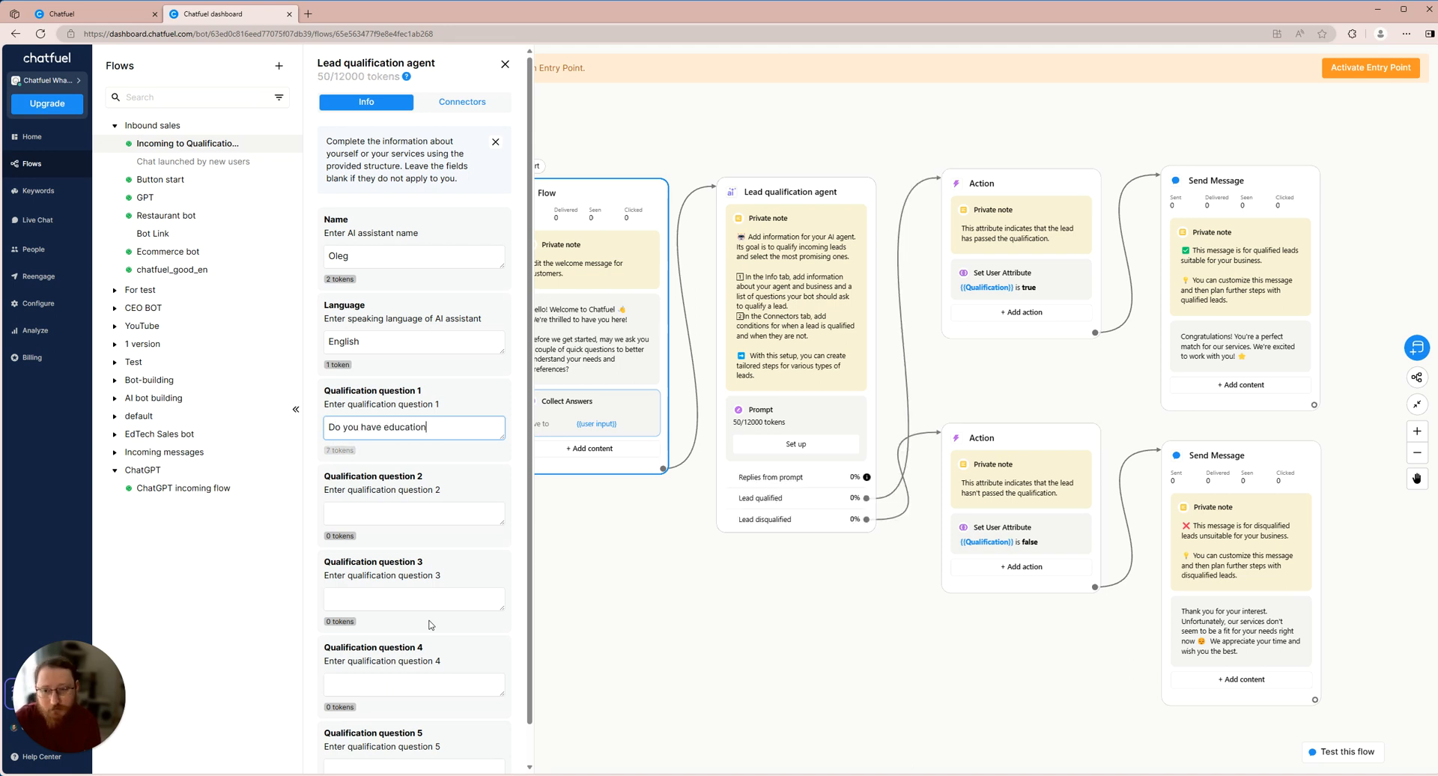
{"action": "type", "text": "?"}
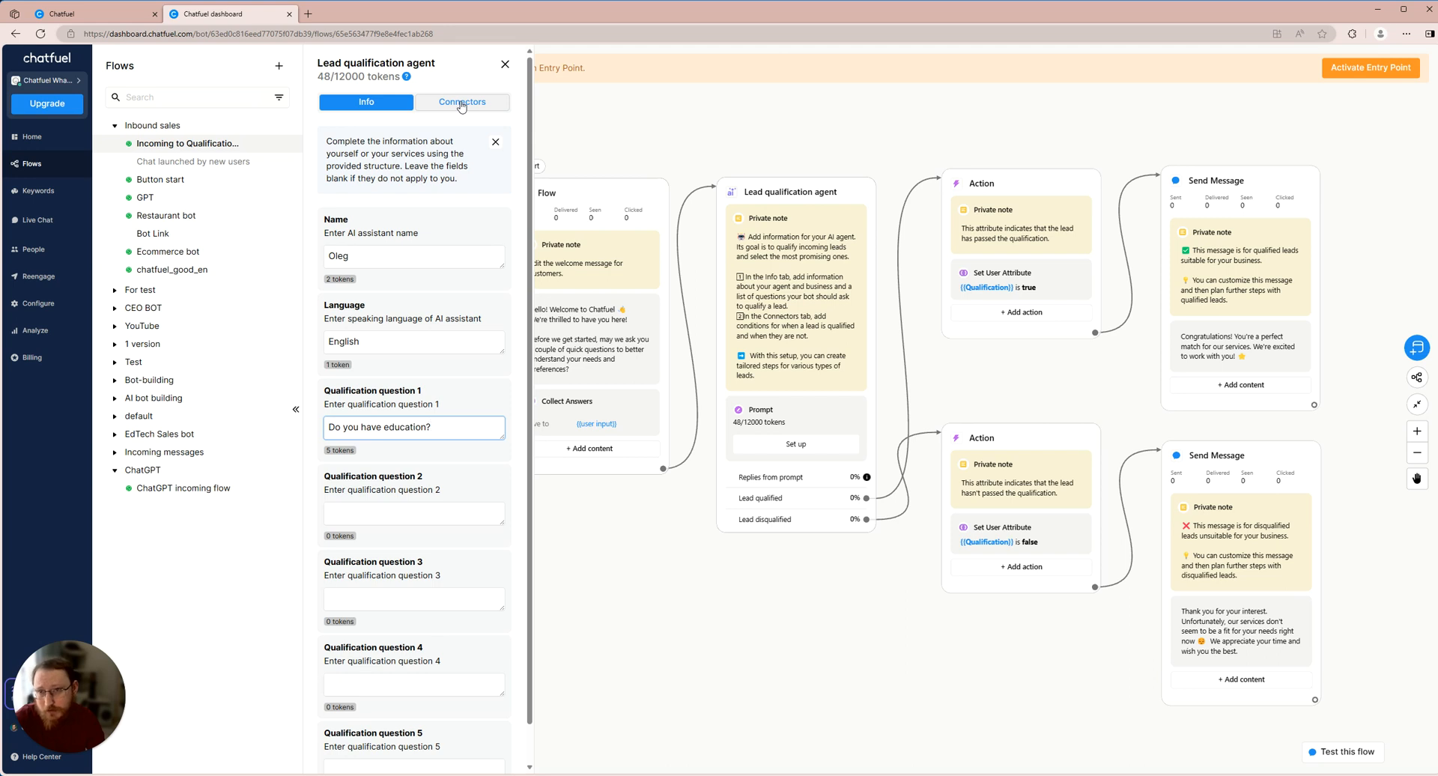
Step: Set connector conditions: qualified 'Customer said that he has education', disqualified 'he has no education'
{"action": "left_click", "coordinate": [462, 102]}
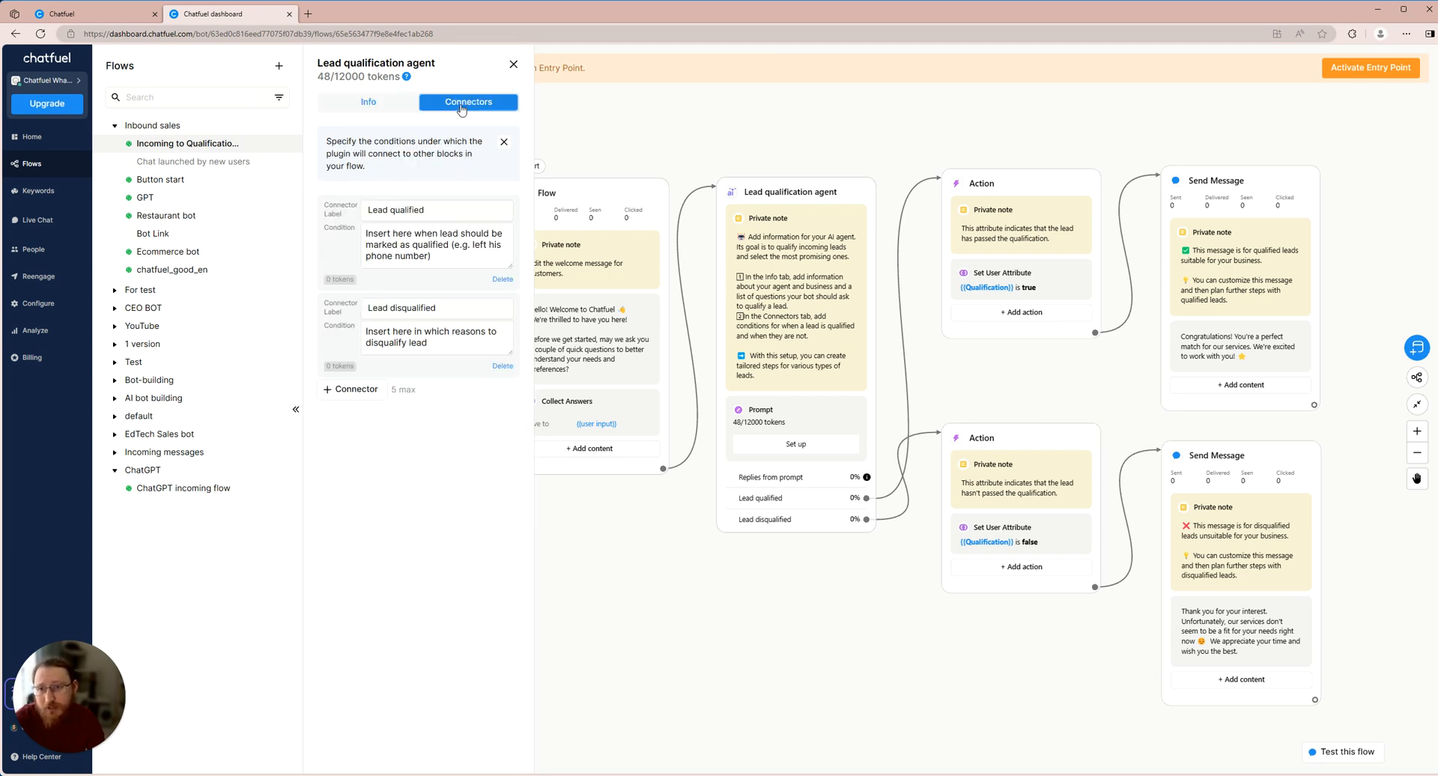
{"action": "triple_click", "coordinate": [434, 244]}
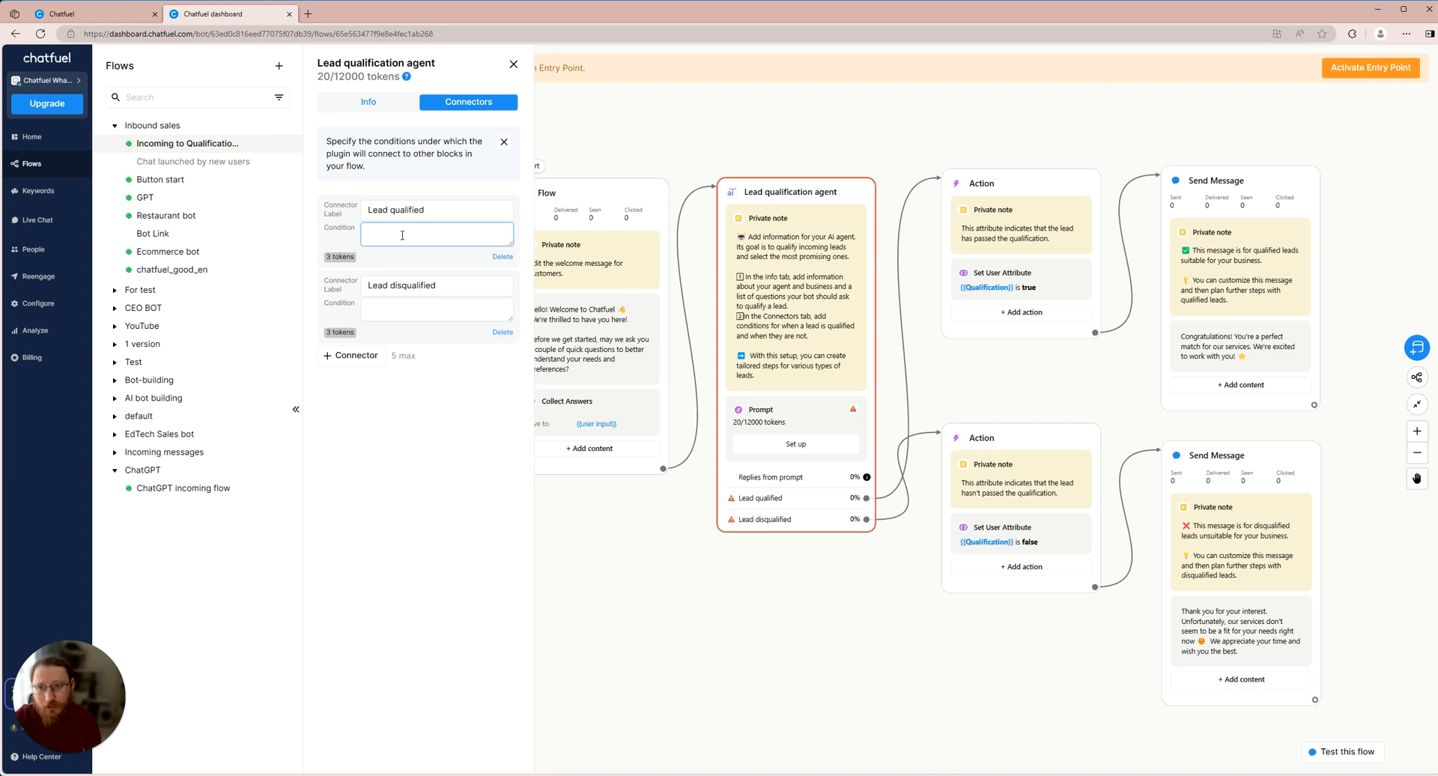
{"action": "type", "text": "Custo"}
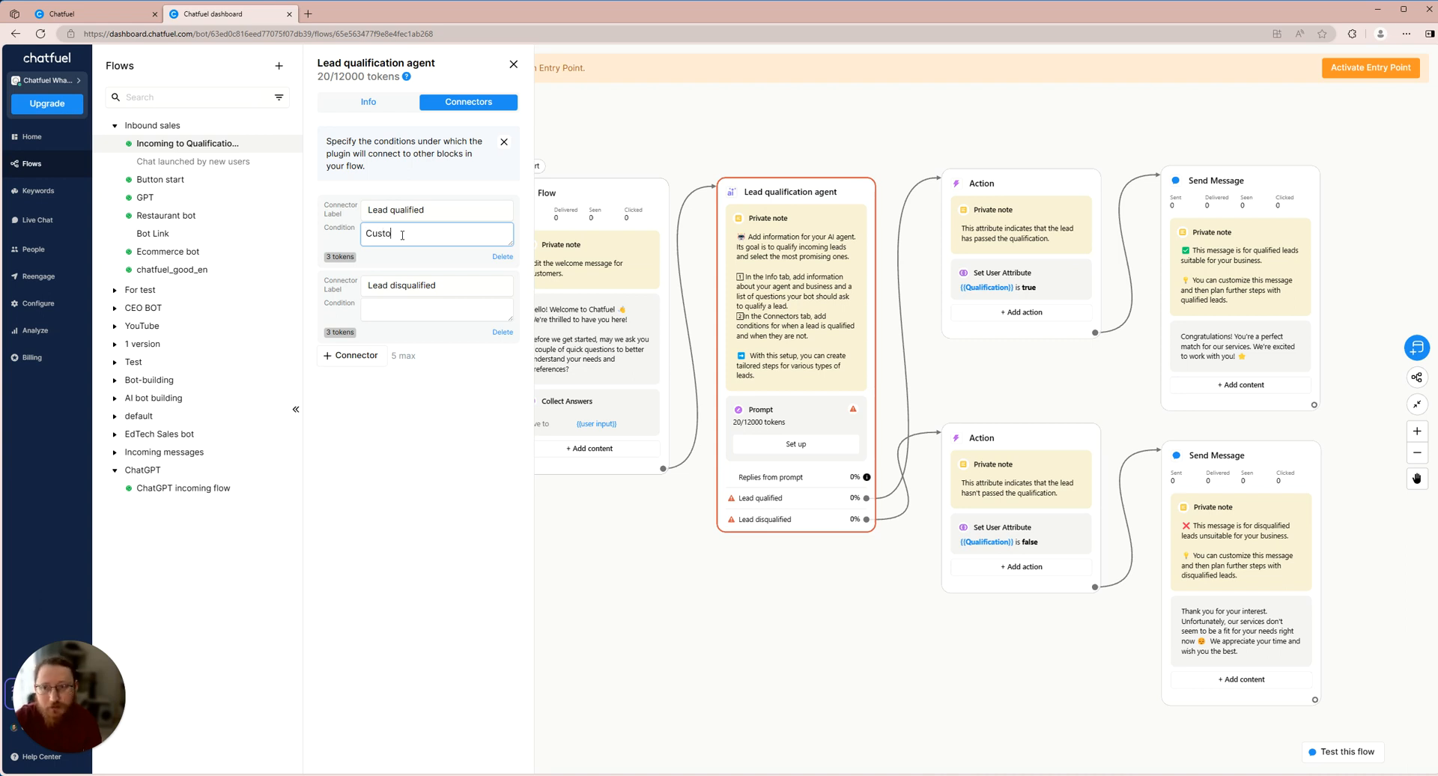
{"action": "type", "text": "mer sal"}
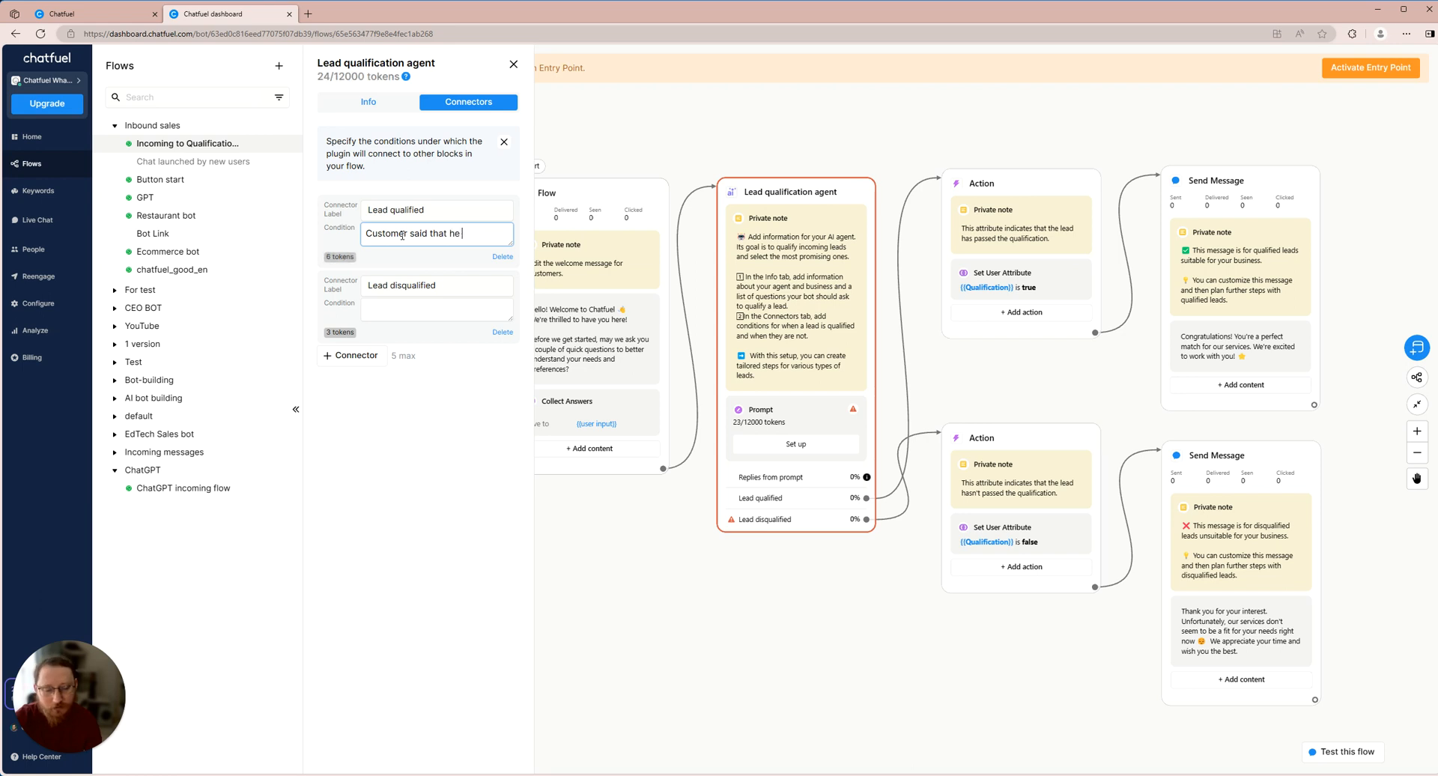
{"action": "type", "text": "has educatio"}
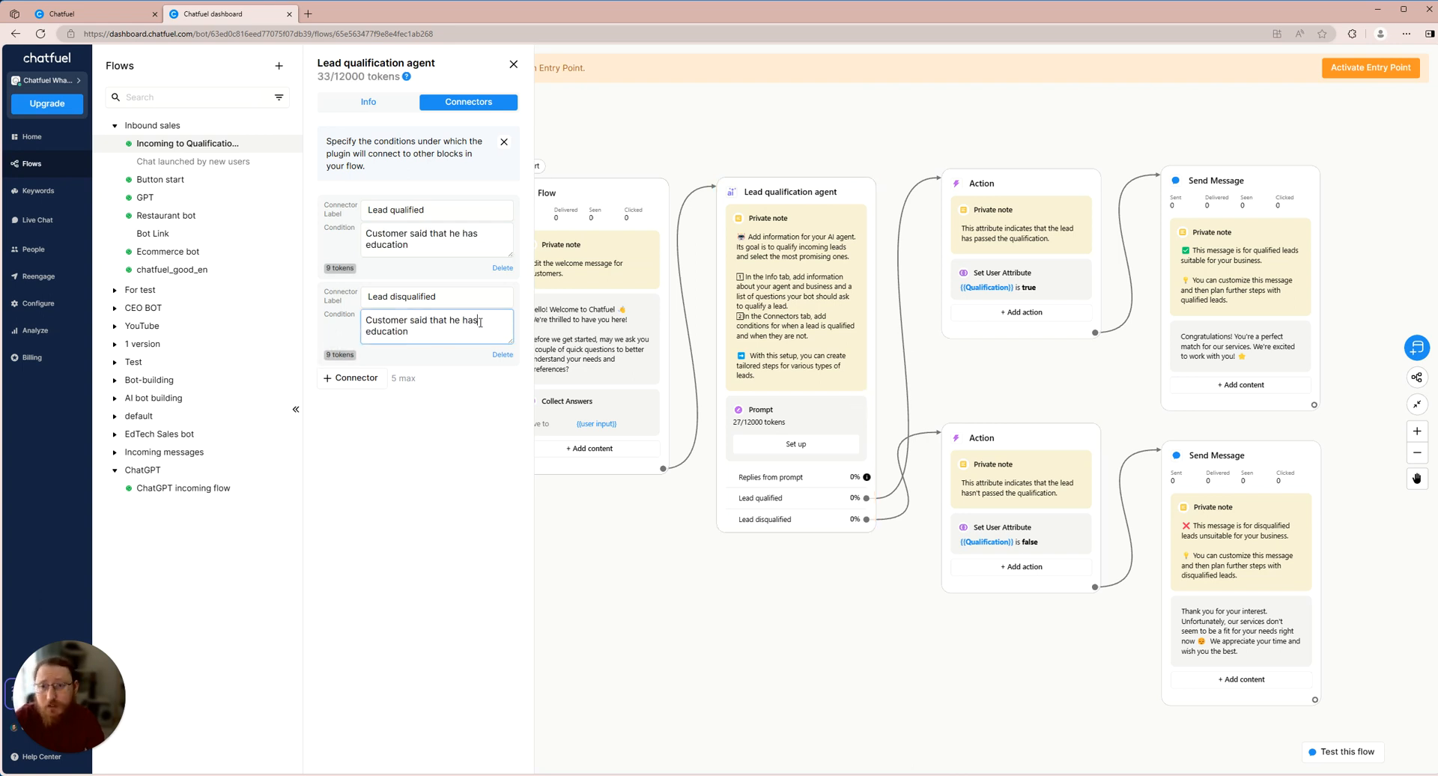
{"action": "type", "text": "no"}
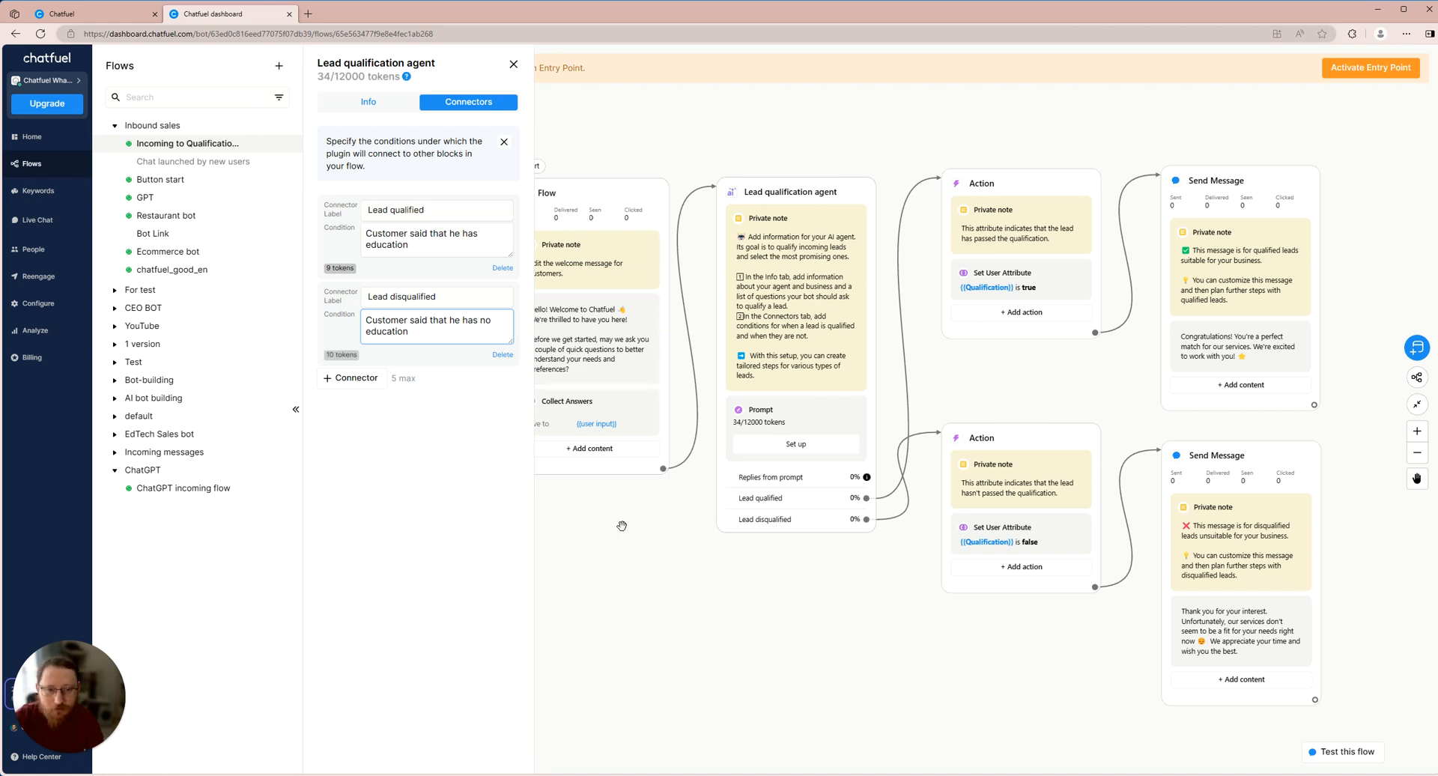
Step: Close the agent panel and view the full flow with qualified and disqualified branches
{"action": "left_click", "coordinate": [514, 64]}
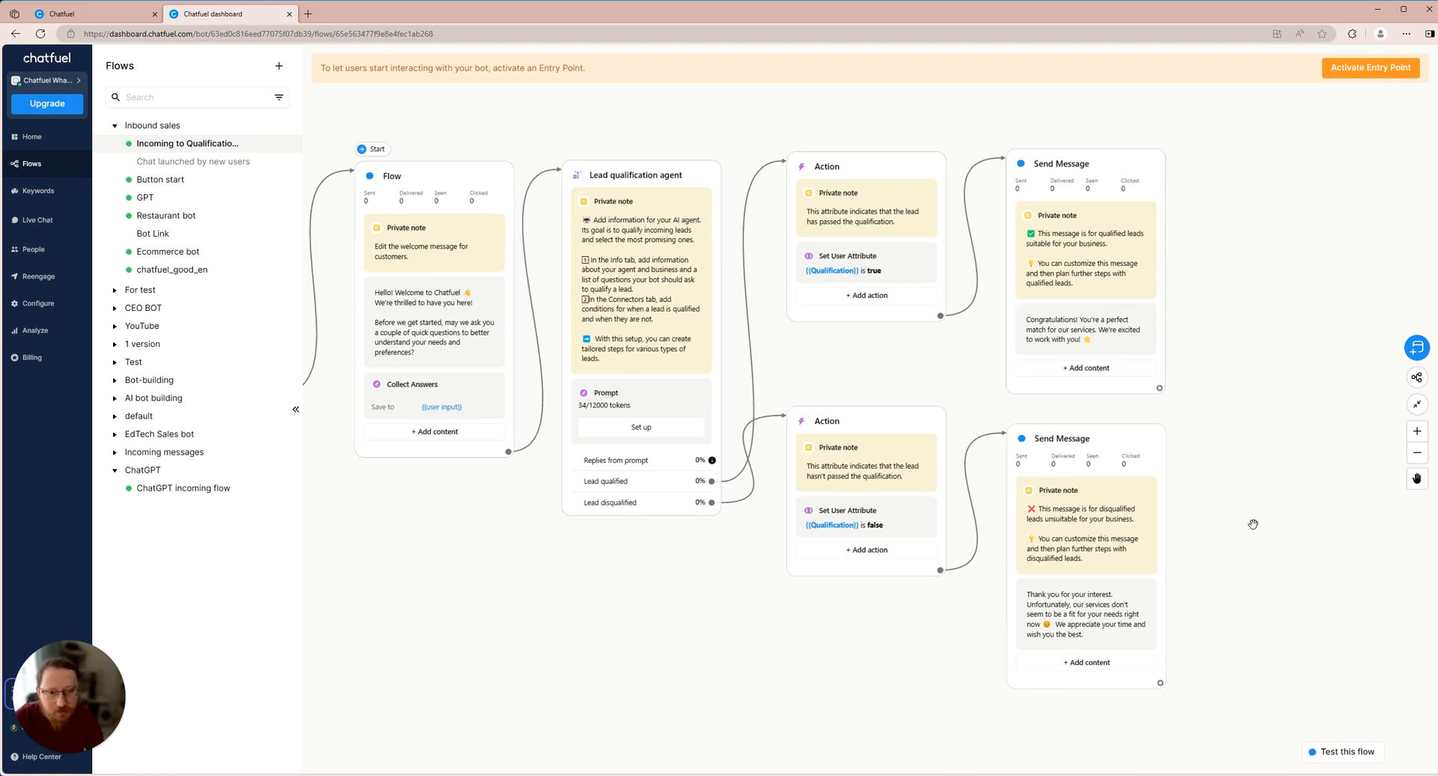
{"action": "left_click", "coordinate": [1084, 614]}
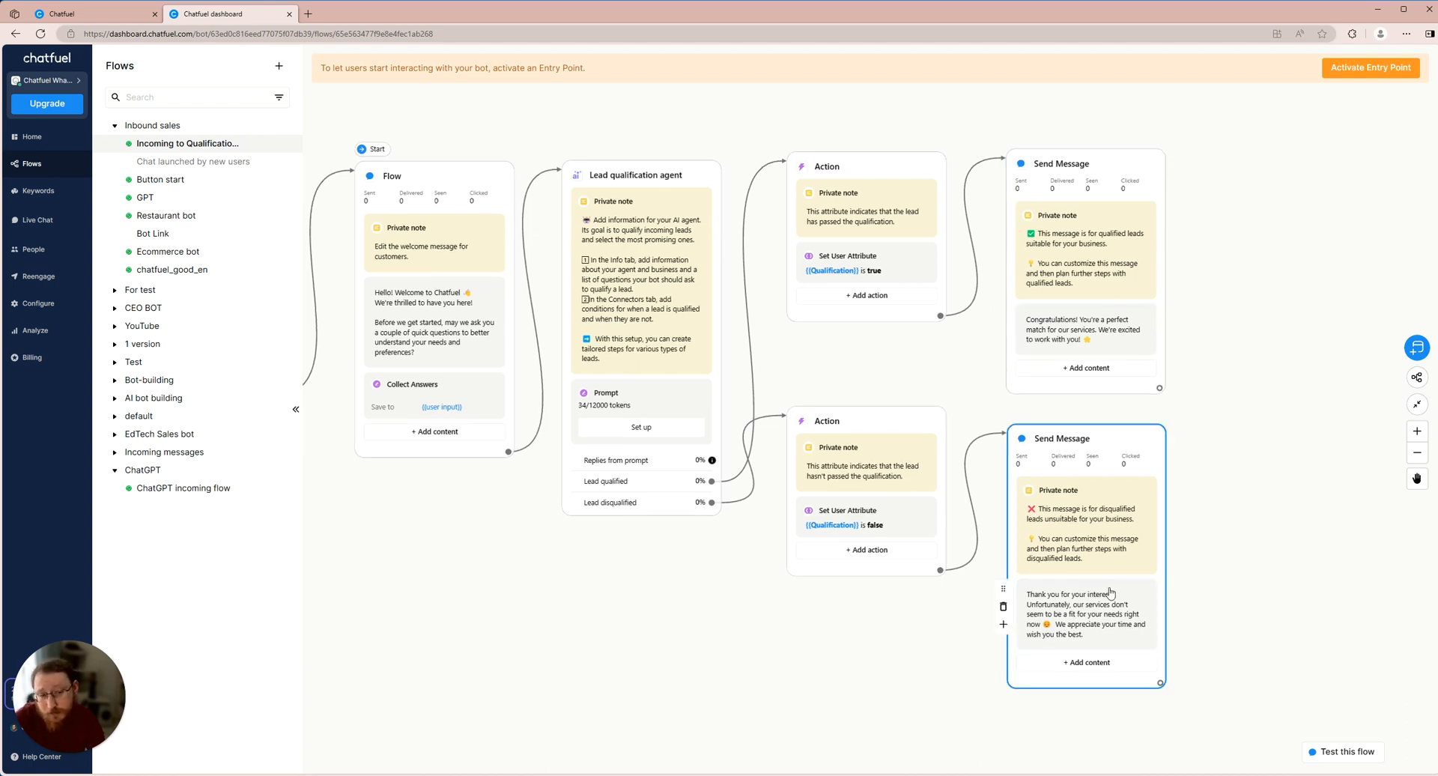
{"action": "left_click", "coordinate": [1227, 602]}
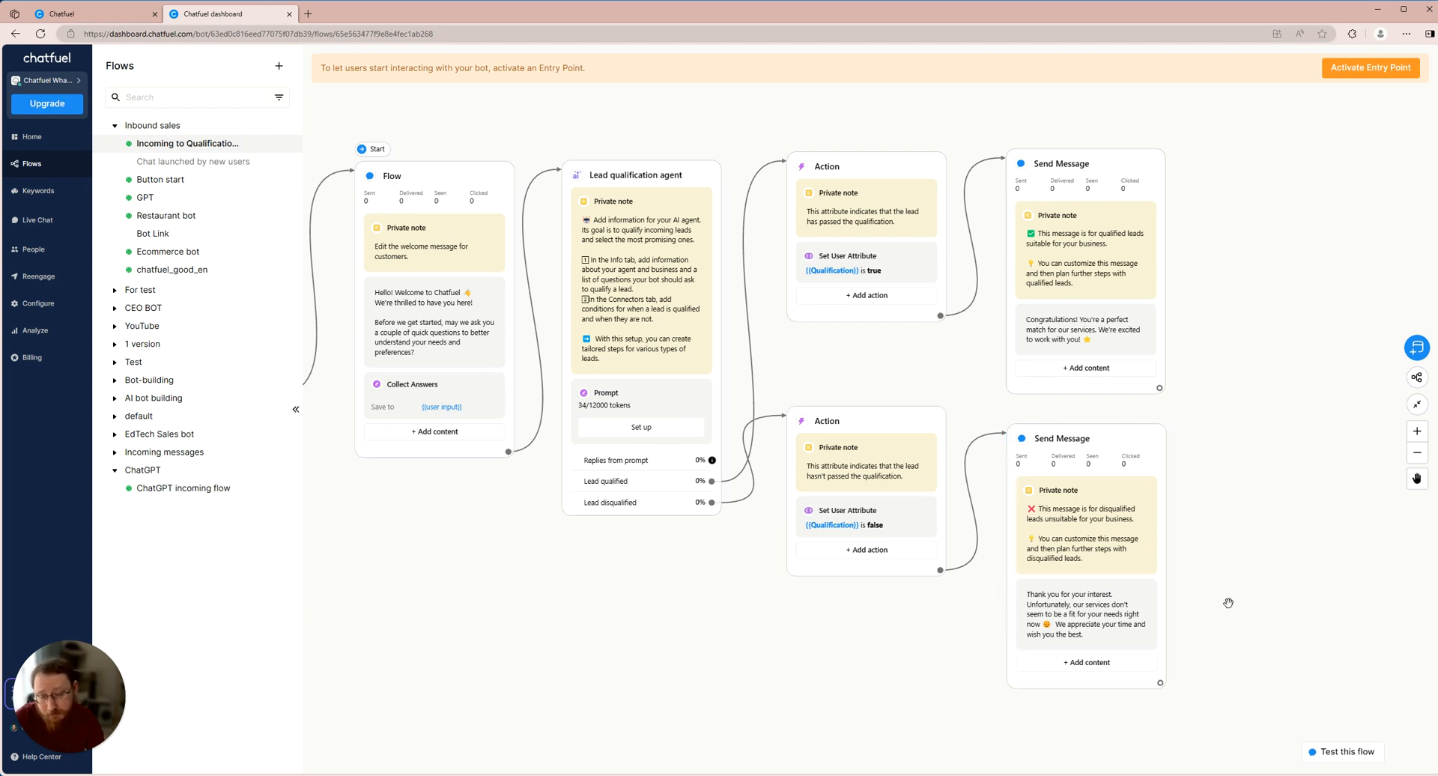
{"action": "mouse_move", "coordinate": [1210, 635]}
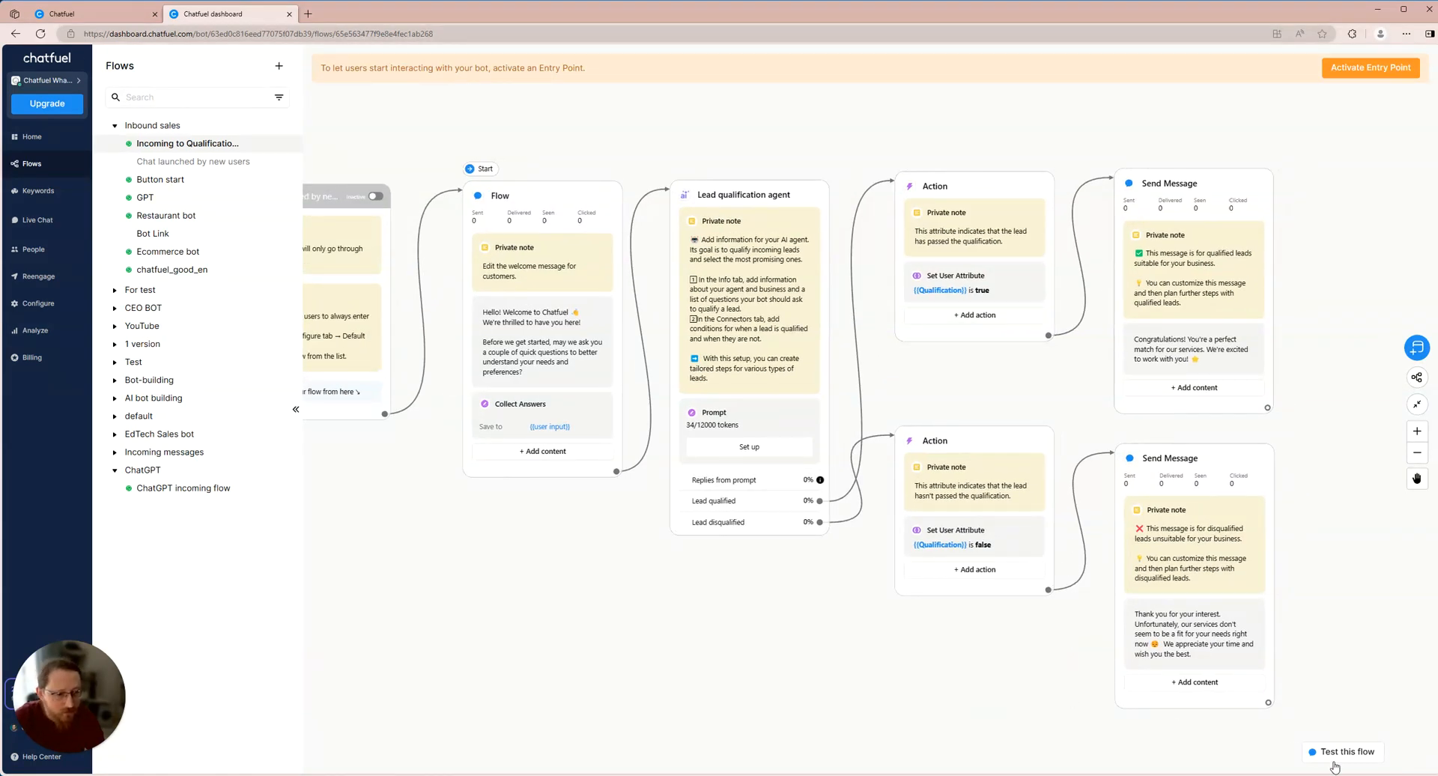
Step: Start a test chat for the flow and reply 'Hey!' to the bot's greeting
{"action": "left_click", "coordinate": [1347, 750]}
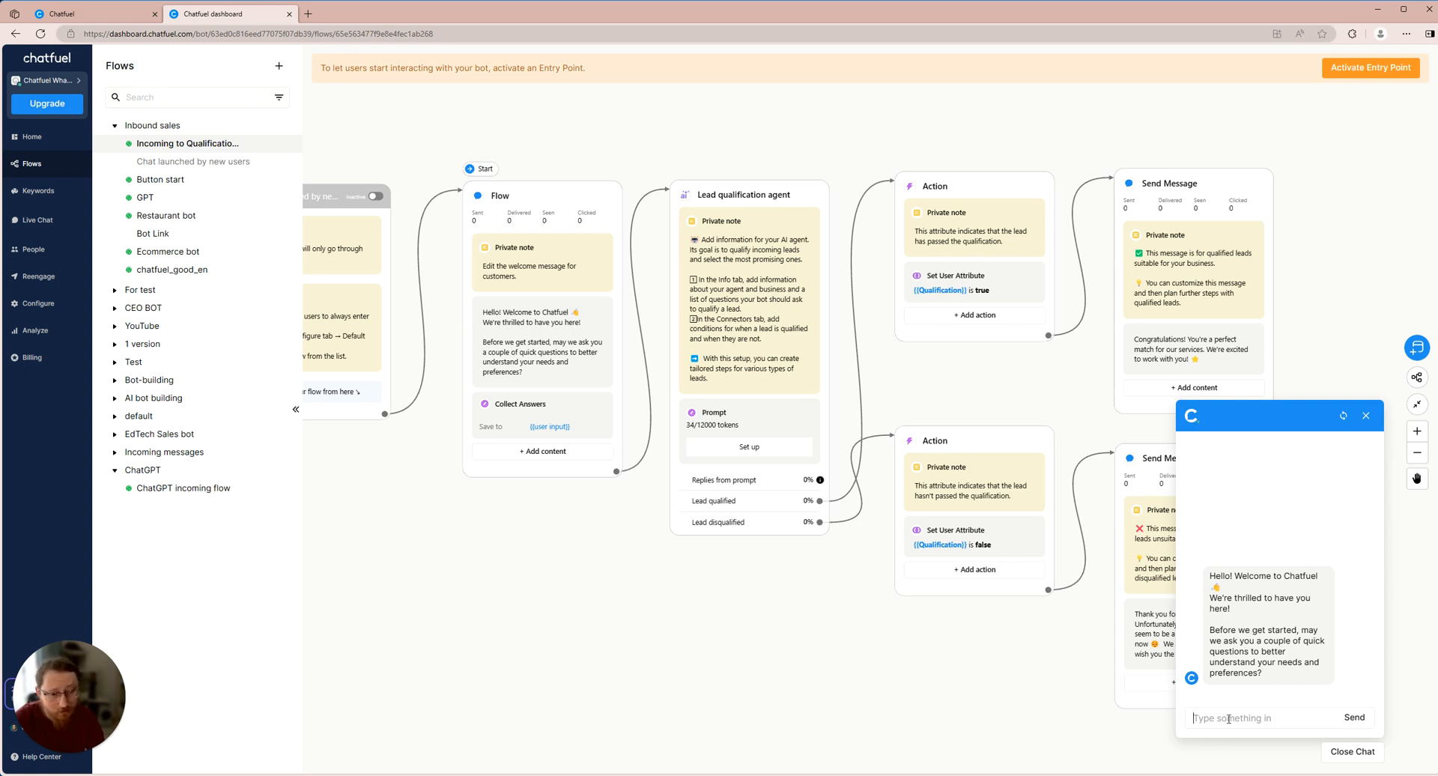
{"action": "type", "text": "Hey! Ofd"}
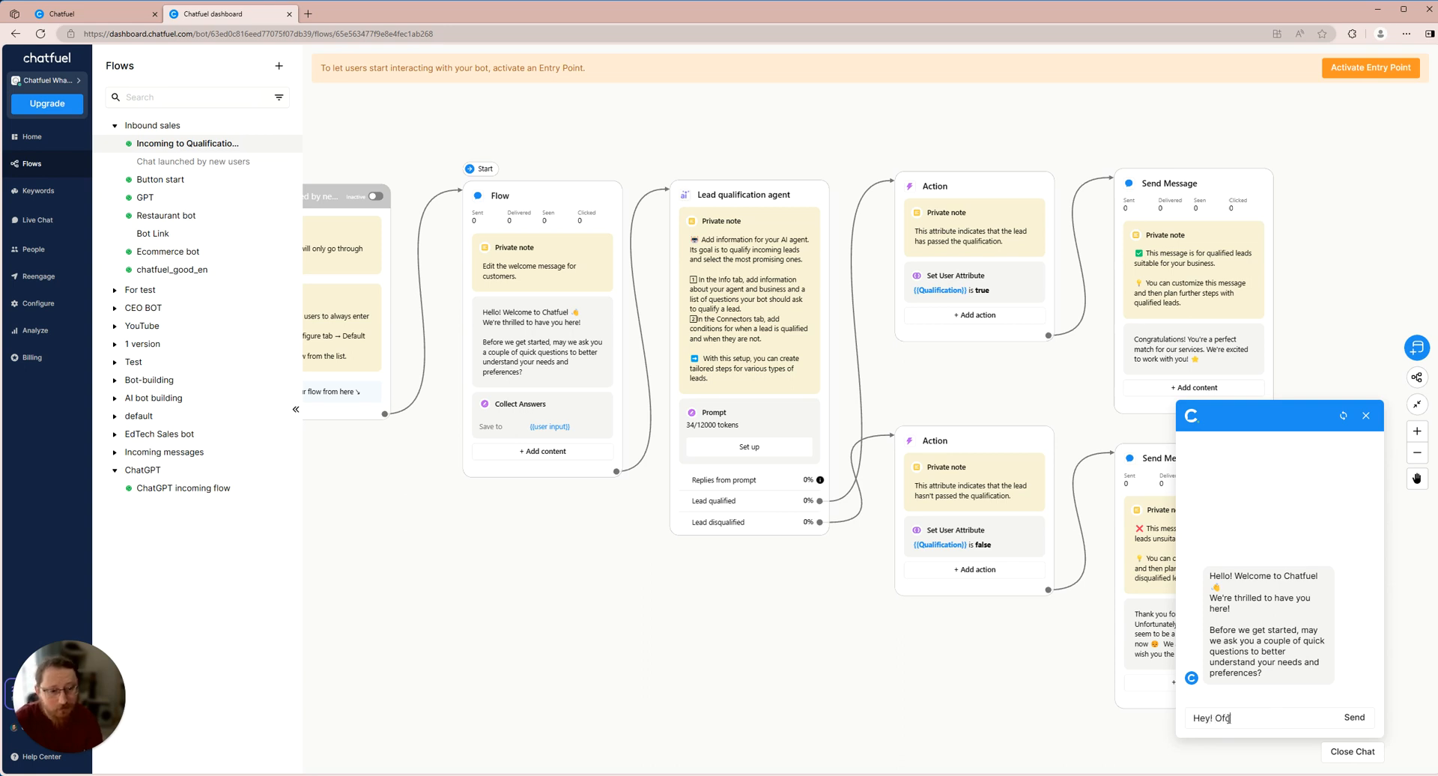
{"action": "left_click", "coordinate": [1354, 716]}
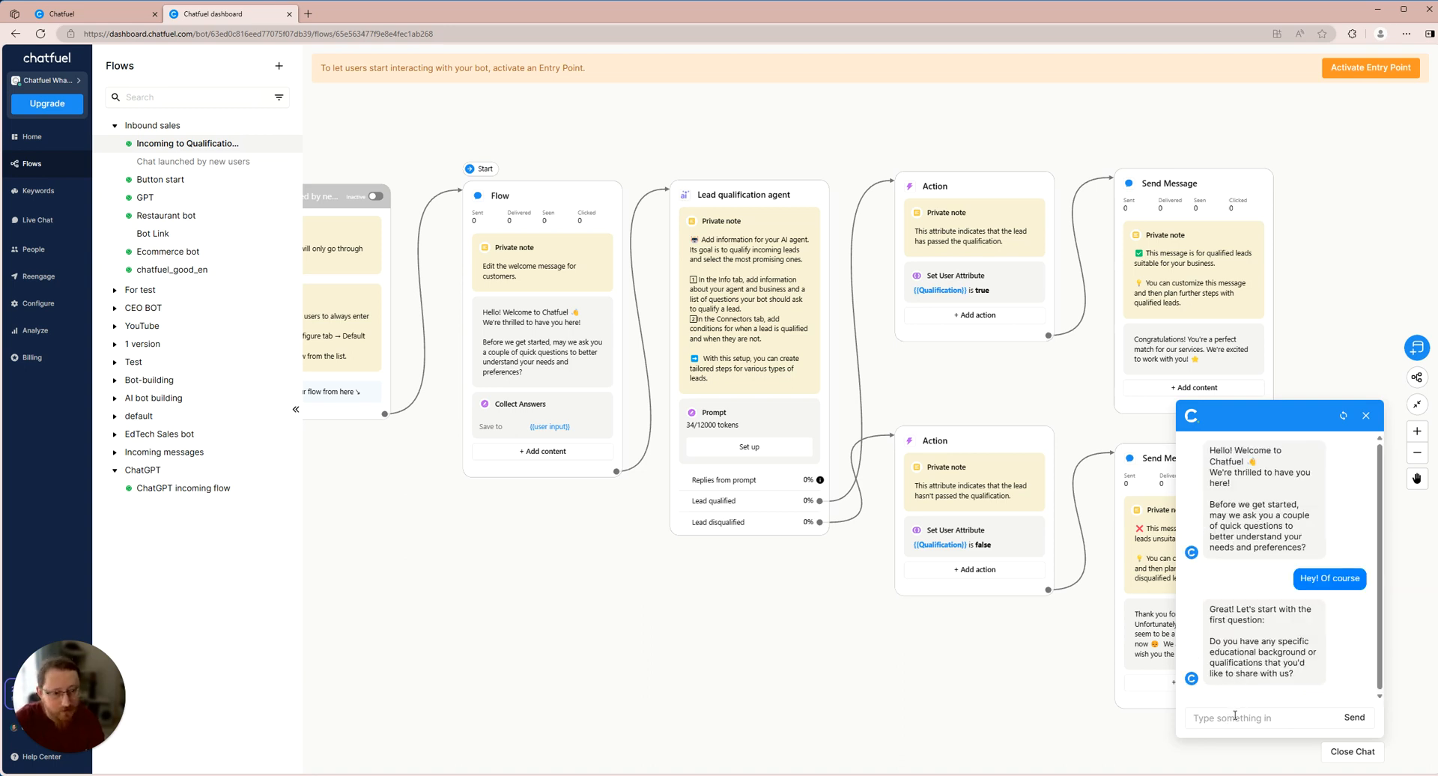
Step: Answer 'Yes, I'm PhD', receive the perfect-match congratulations, then restart the chat
{"action": "type", "text": "Yes, I'm P"}
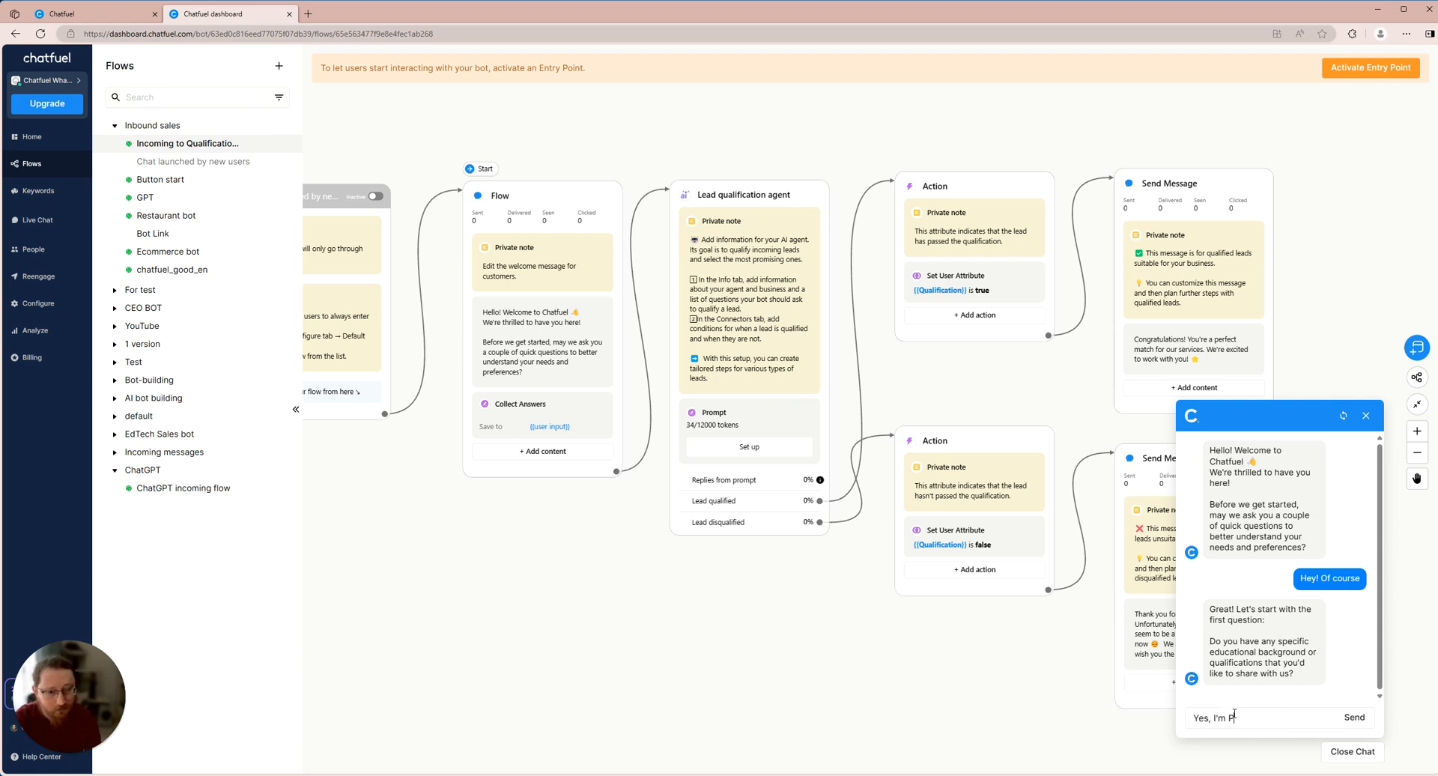
{"action": "left_click", "coordinate": [1354, 716]}
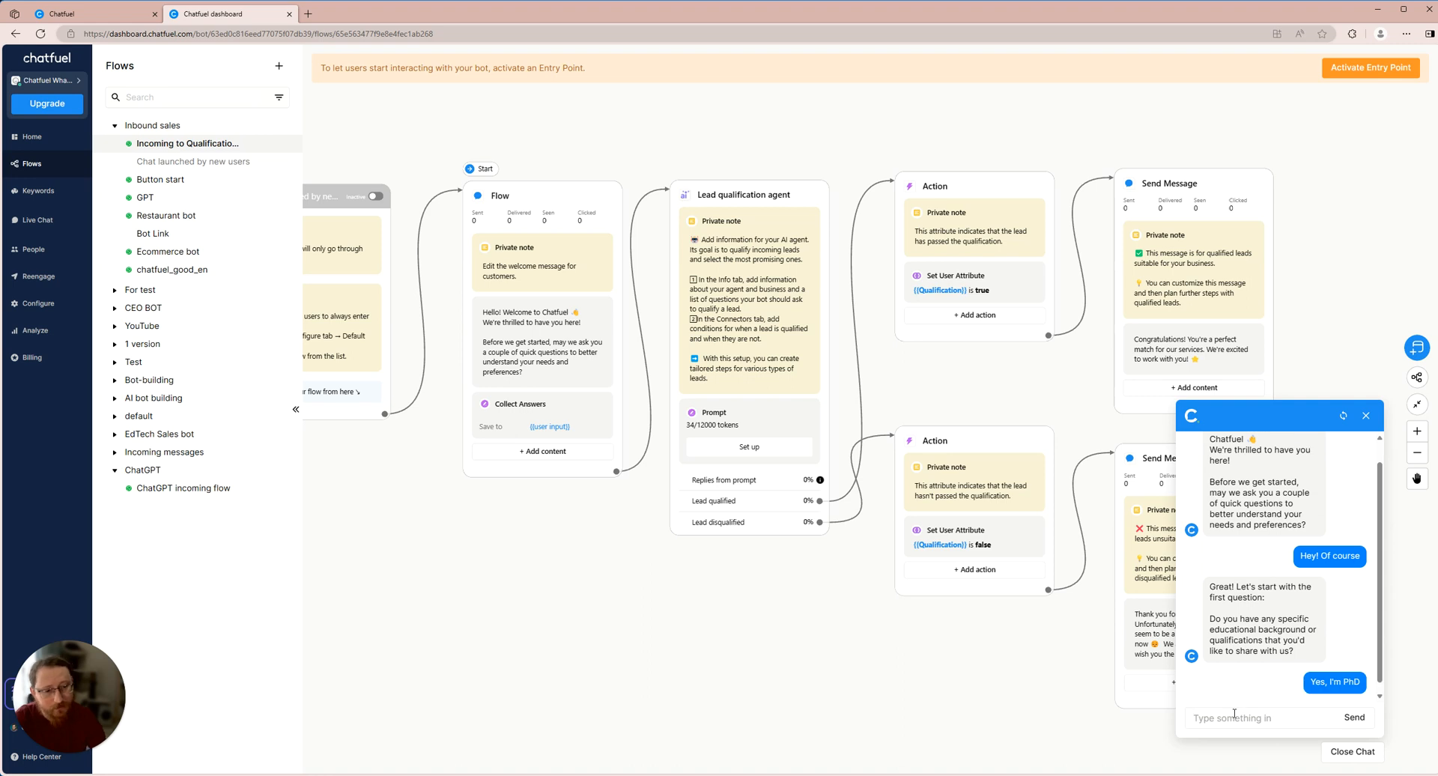
{"action": "scroll", "scroll_direction": "down", "scroll_amount": 3}
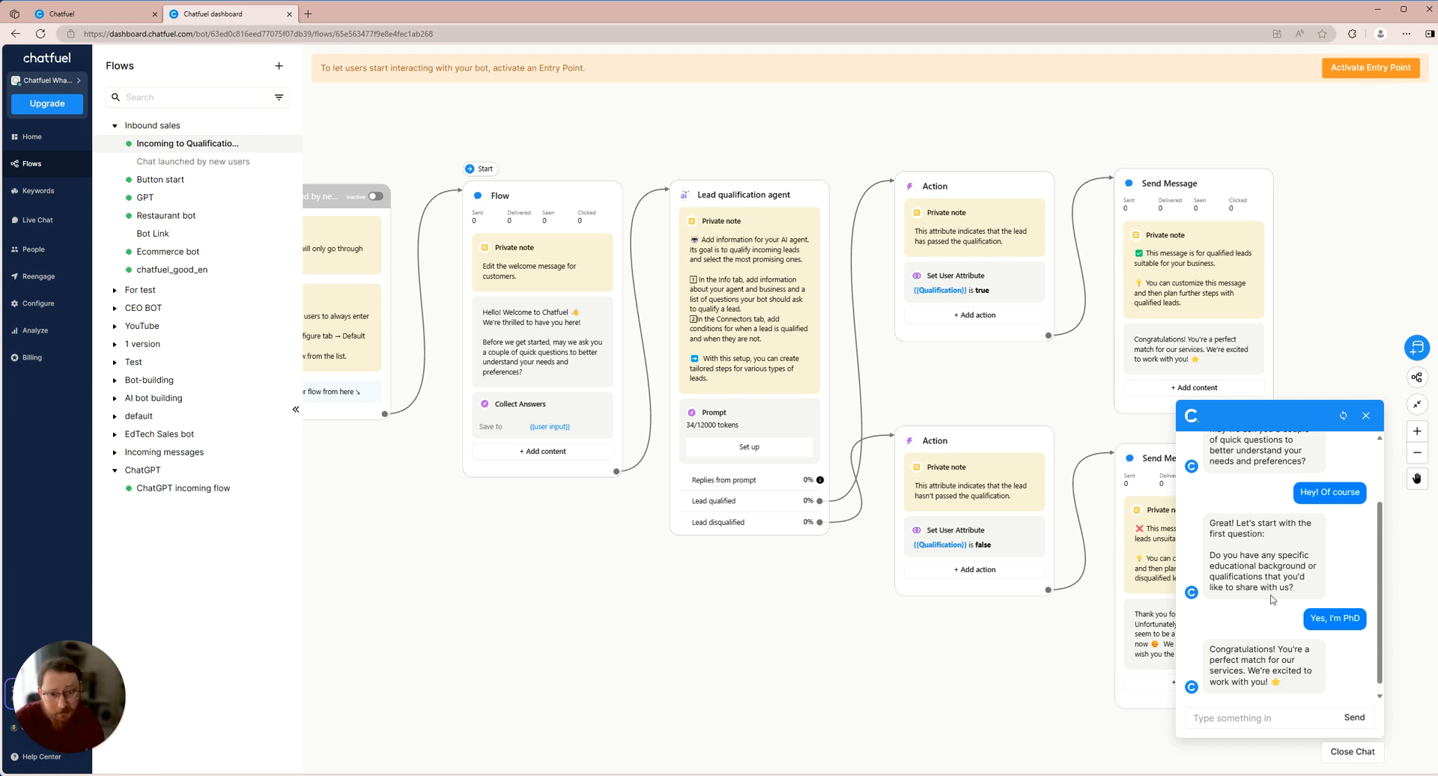
{"action": "left_click", "coordinate": [1342, 414]}
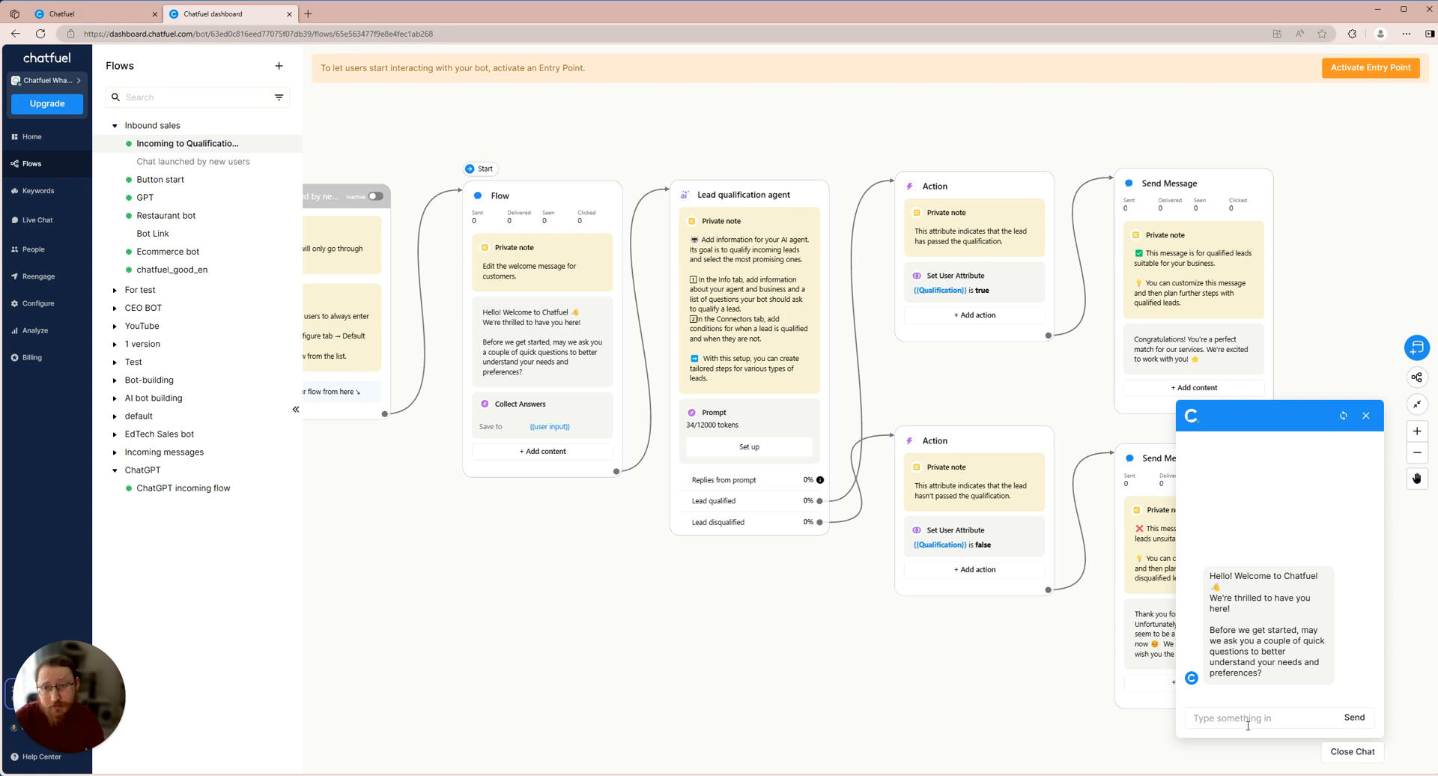
Step: Reply 'Hey' to the greeting in the restarted test chat
{"action": "type", "text": "Hey!"}
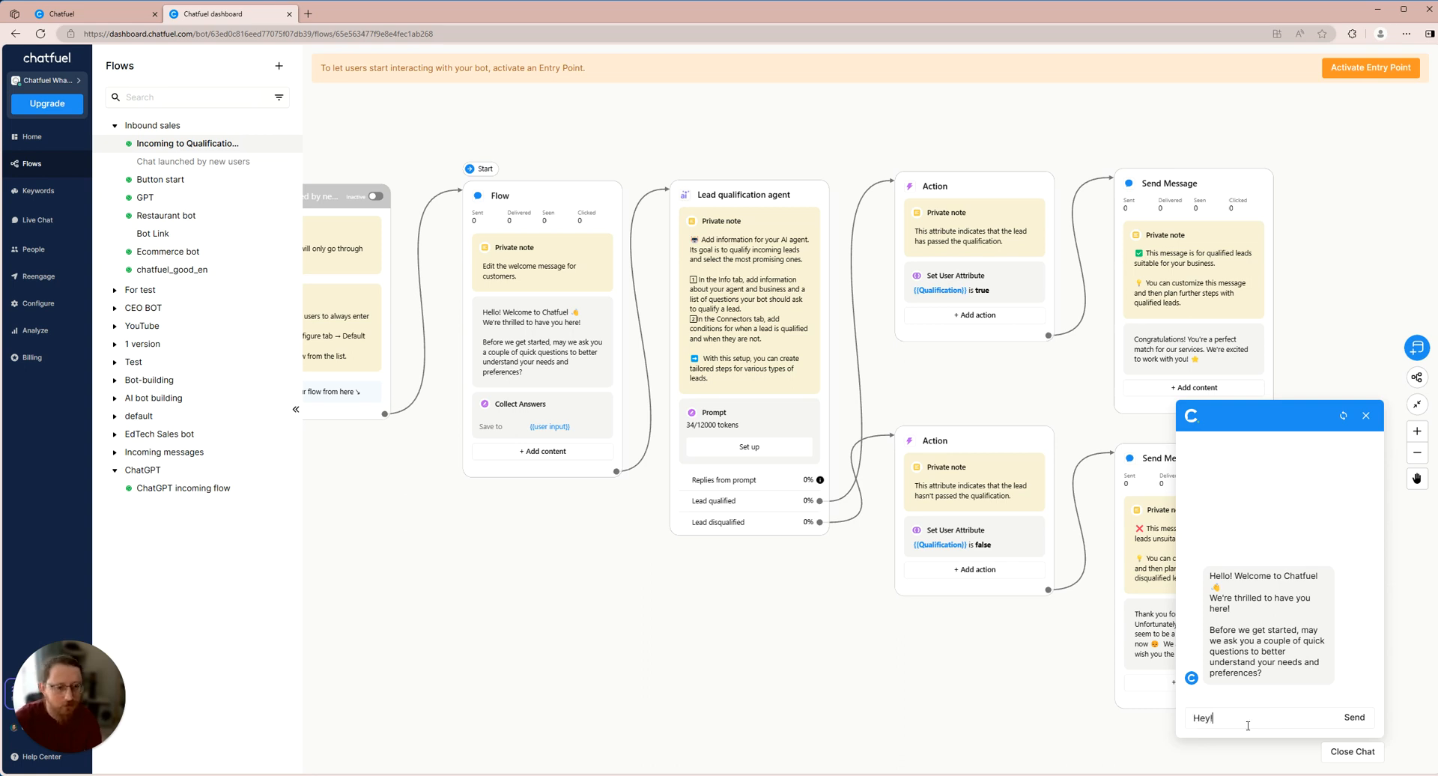
{"action": "left_click", "coordinate": [1353, 717]}
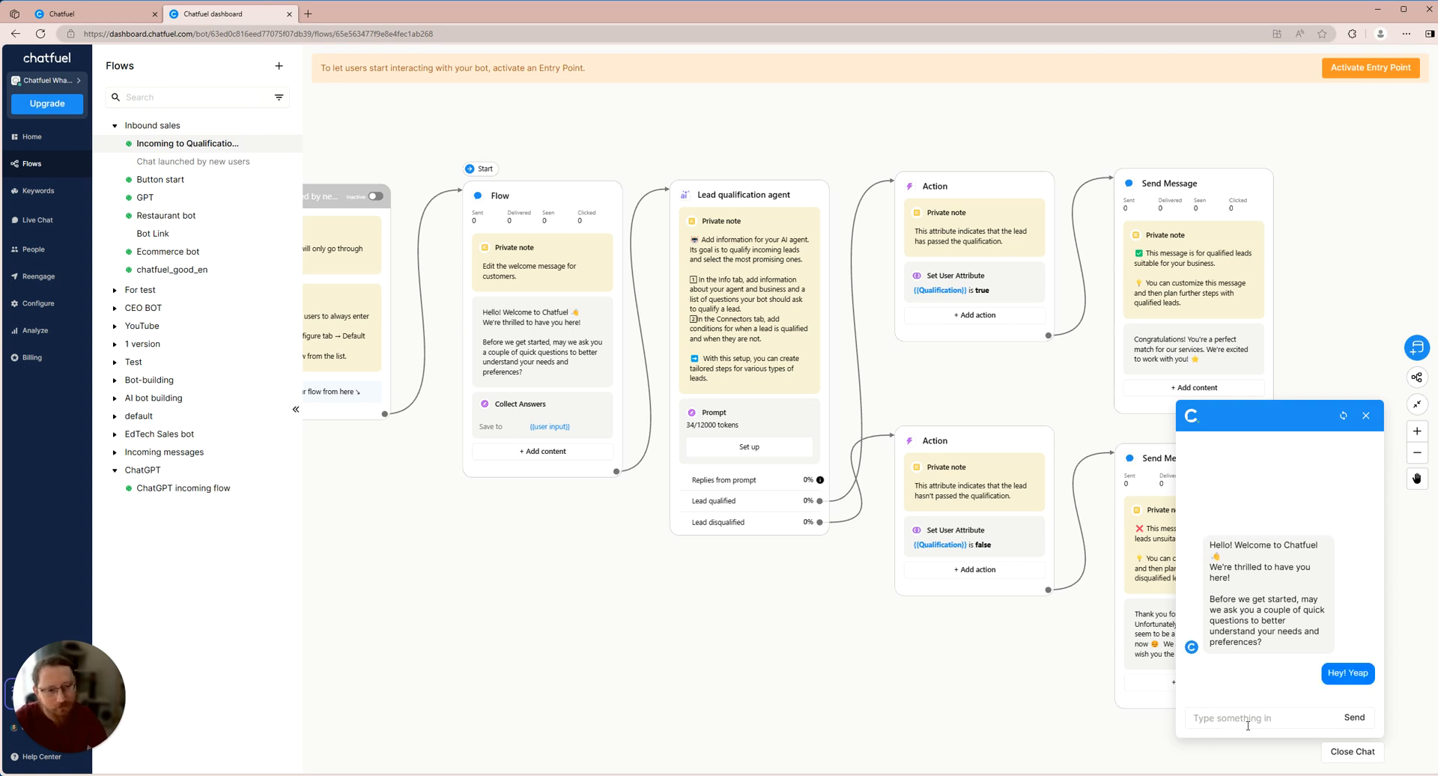
{"action": "left_click", "coordinate": [1346, 672]}
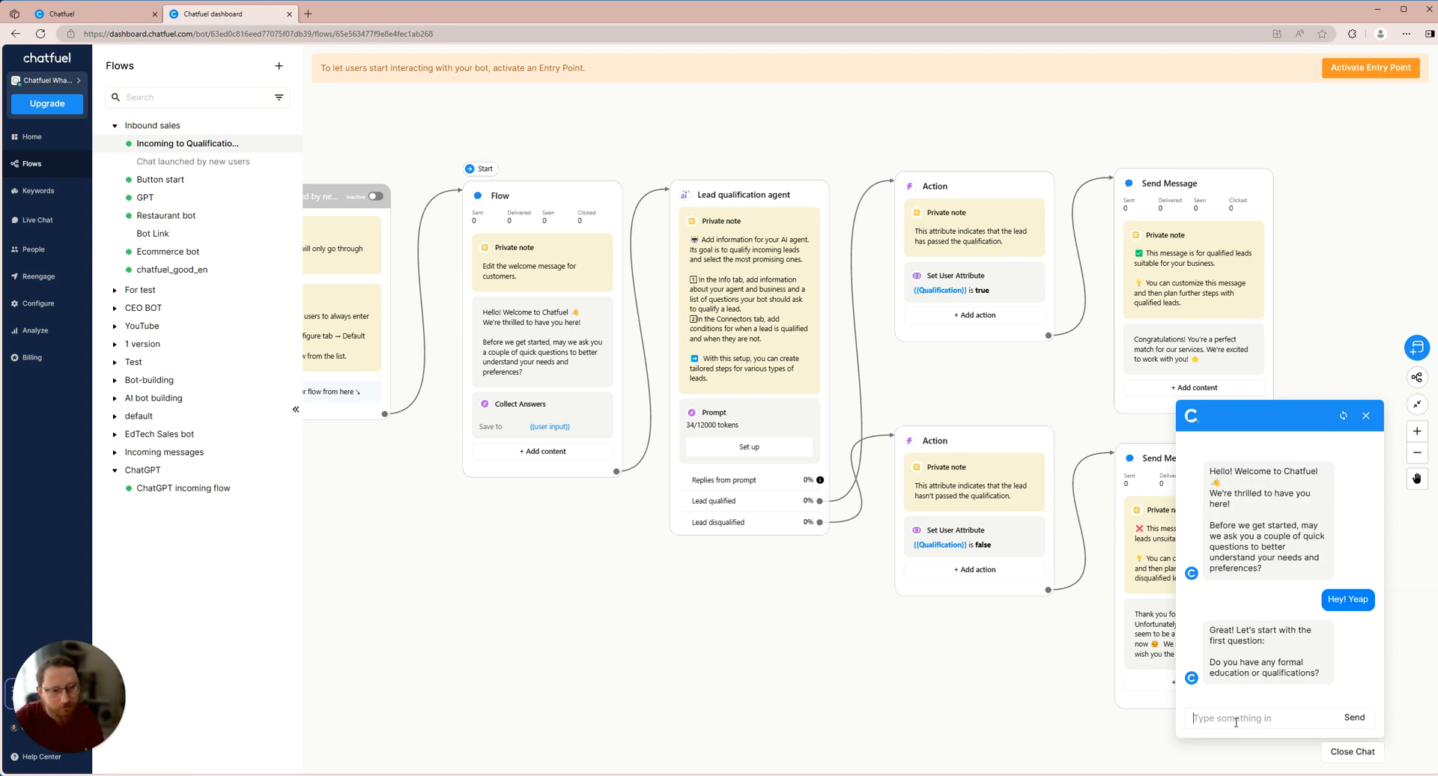
Step: Answer 'No, I don't have any education' and receive the not-a-fit disqualified message
{"action": "type", "text": "No."}
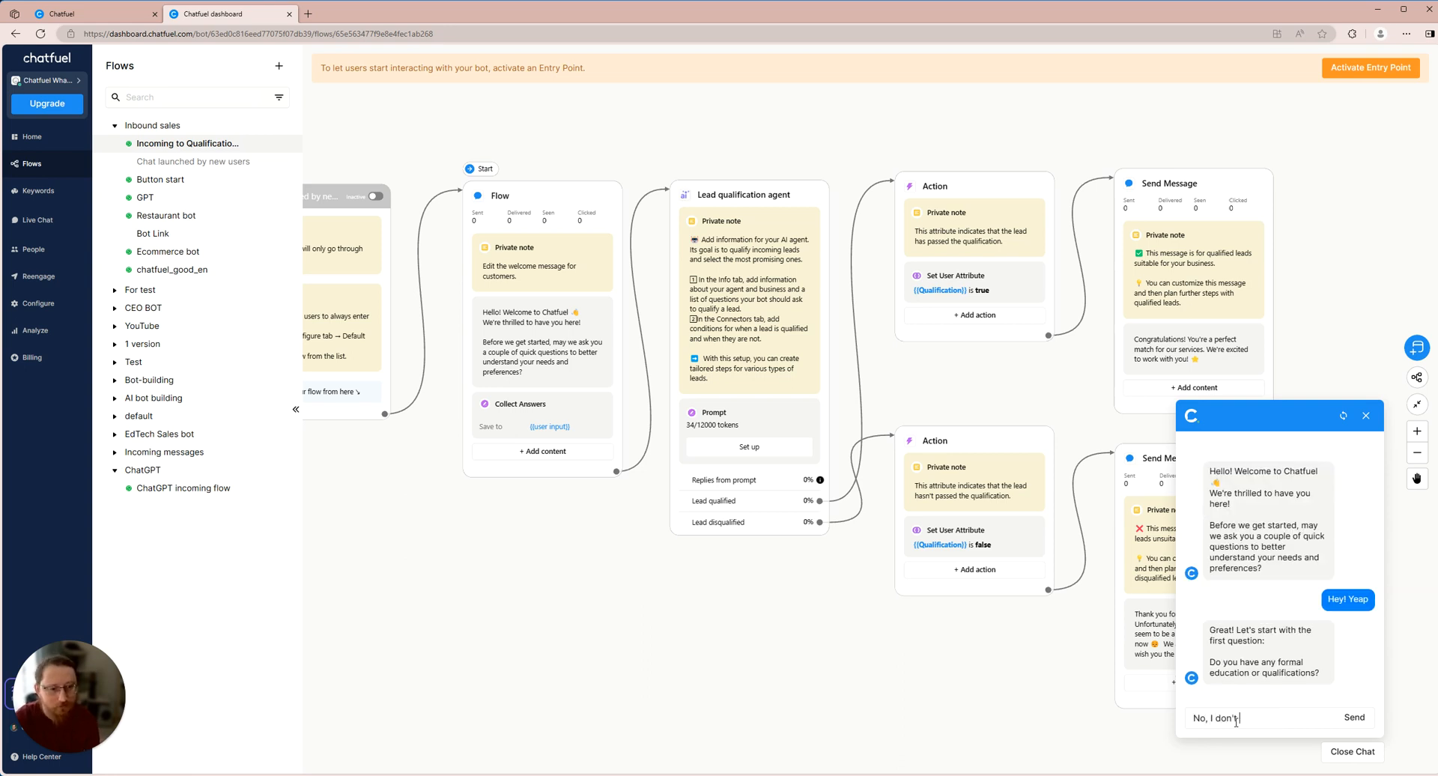
{"action": "type", "text": "have any"}
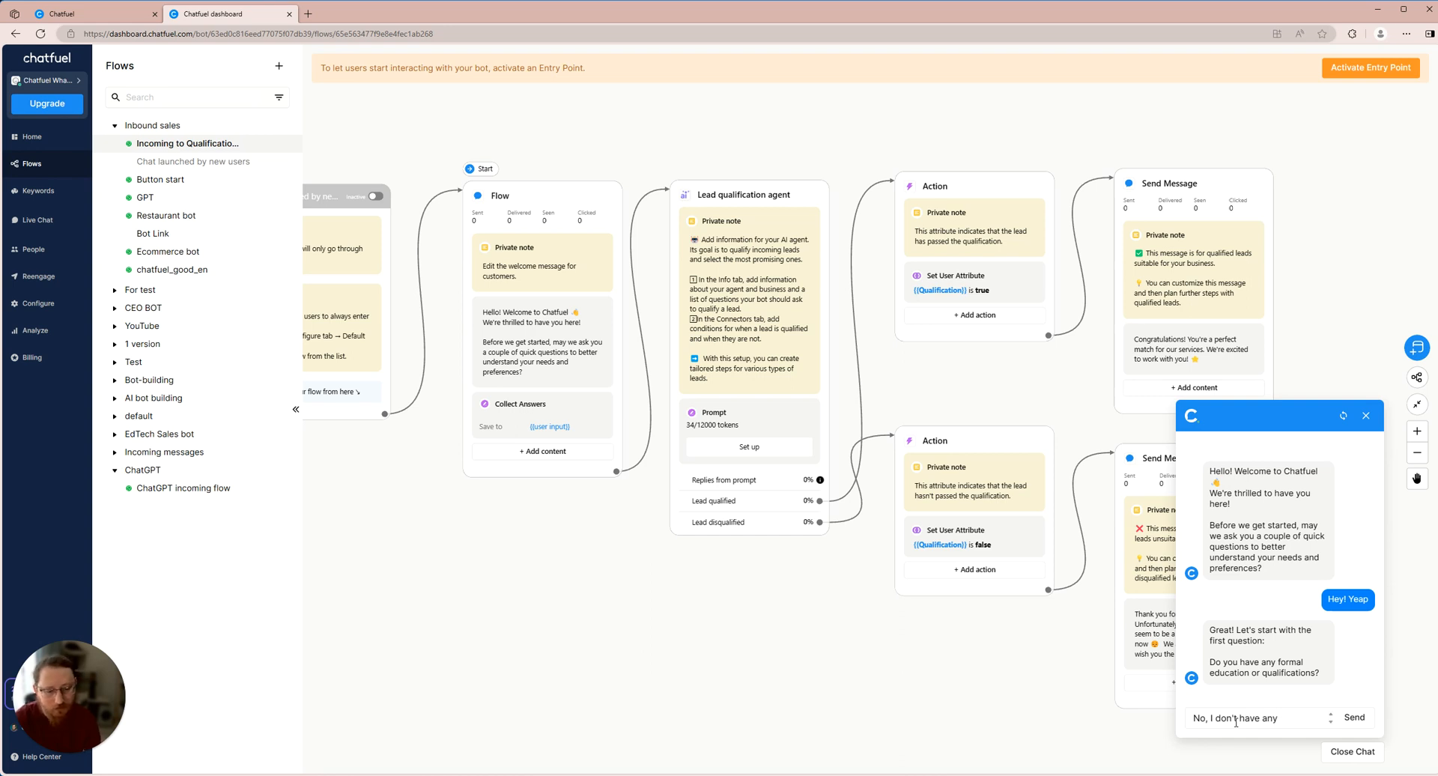
{"action": "left_click", "coordinate": [1353, 717]}
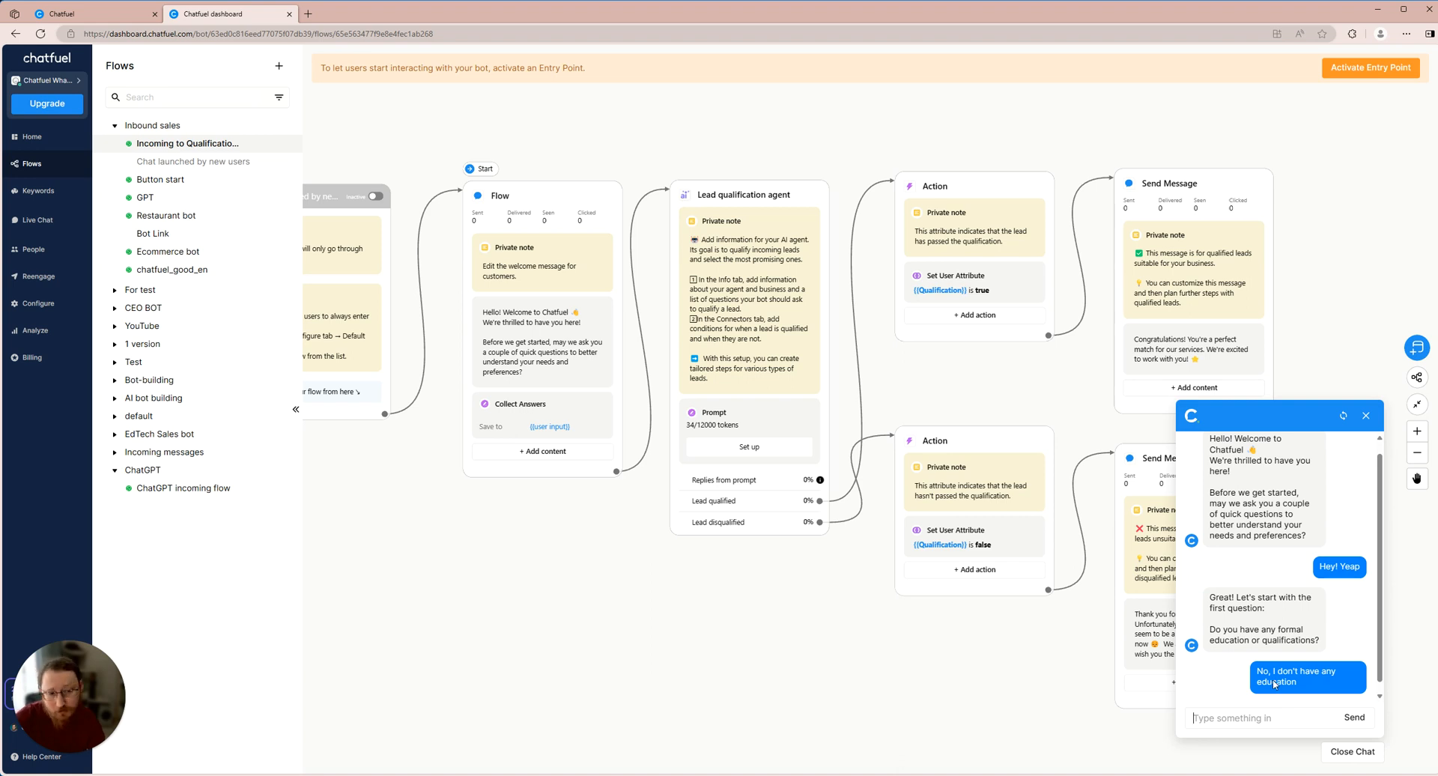
{"action": "left_click", "coordinate": [1306, 676]}
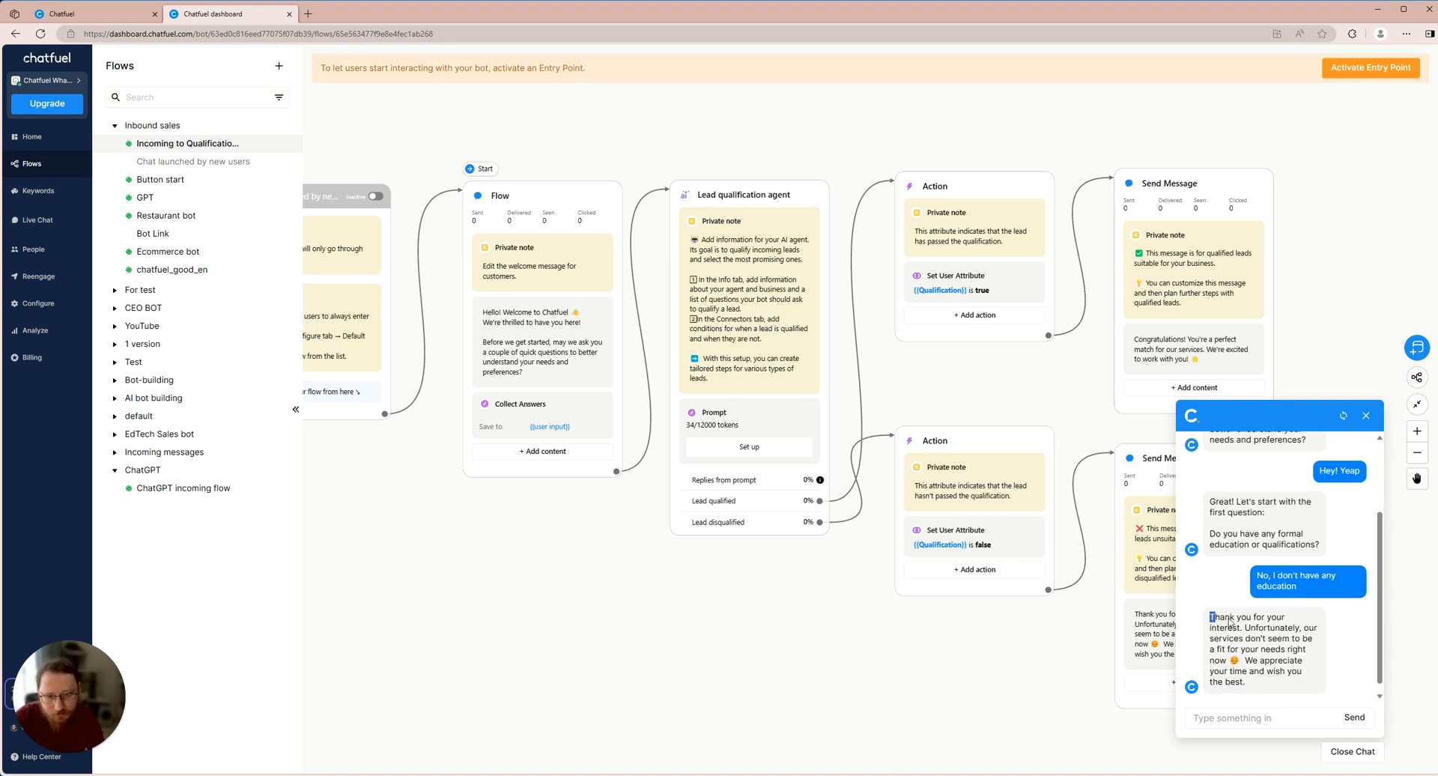
{"action": "mouse_move", "coordinate": [1249, 683]}
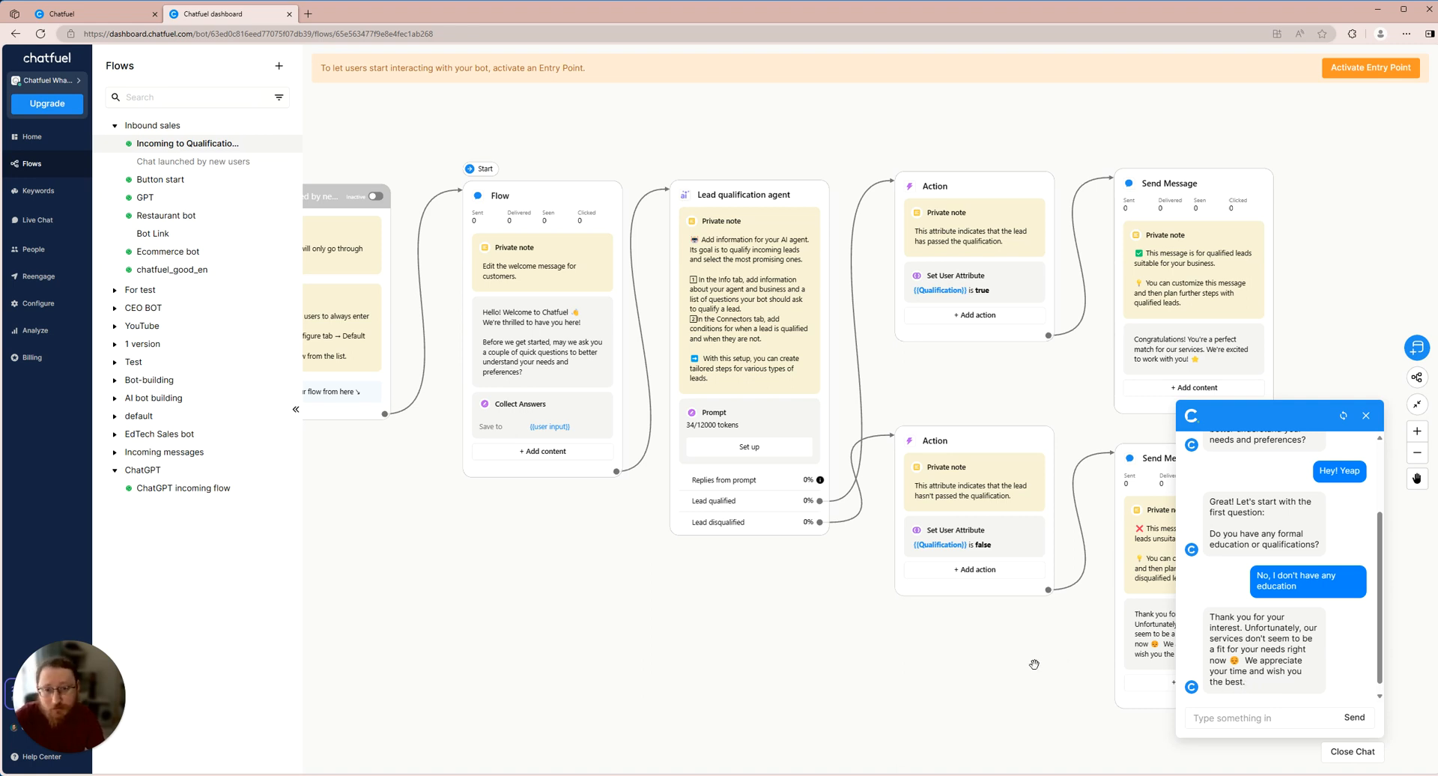
{"action": "mouse_move", "coordinate": [903, 620]}
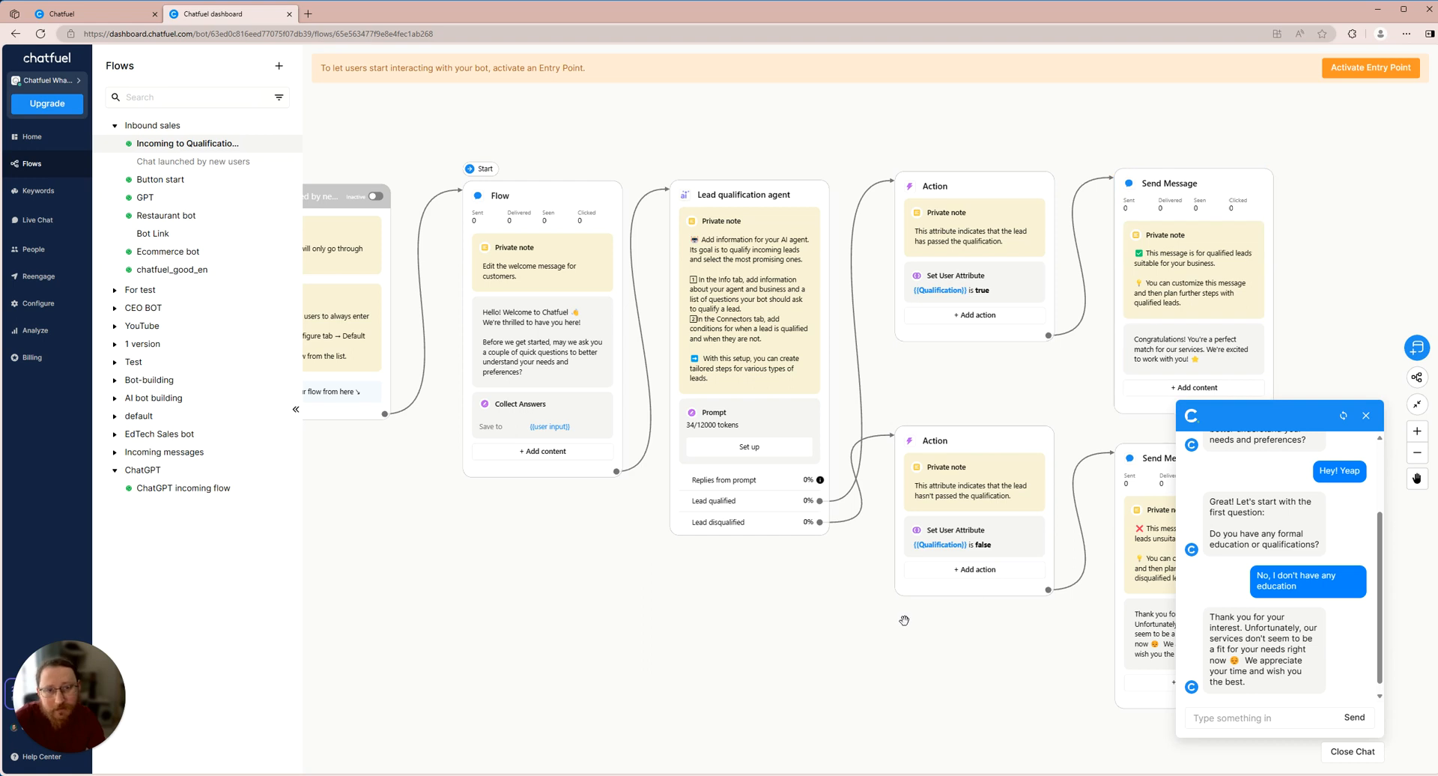
{"action": "mouse_move", "coordinate": [892, 627]}
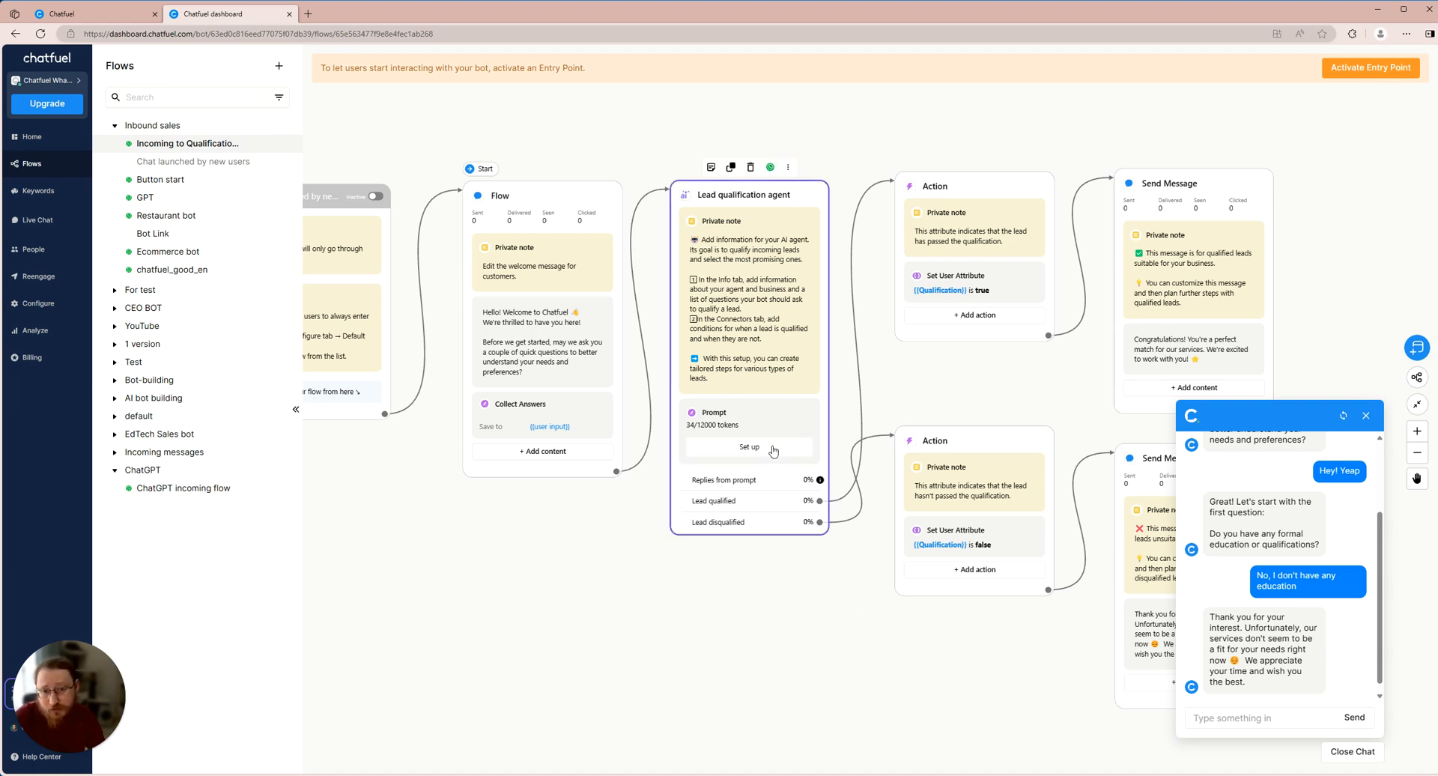
{"action": "left_click", "coordinate": [749, 447]}
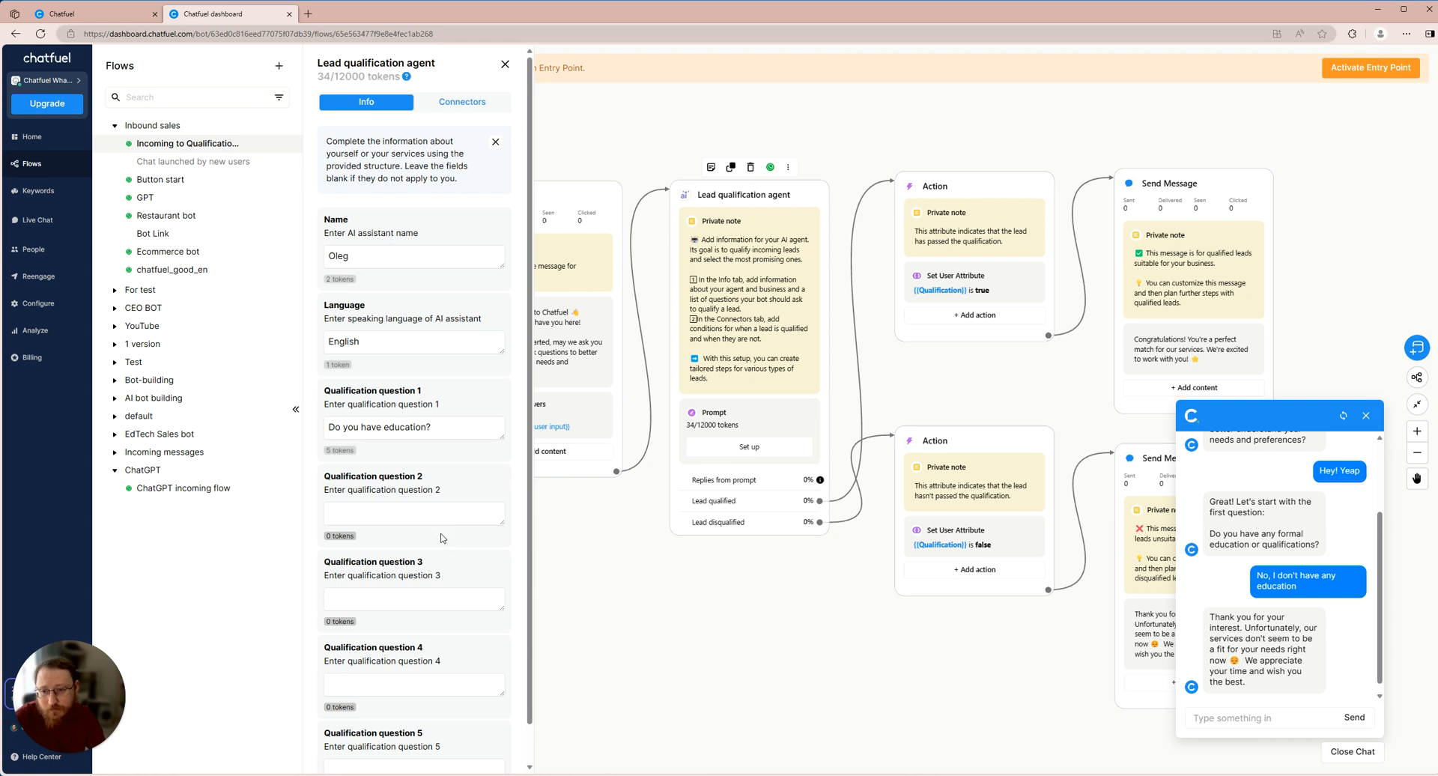
{"action": "mouse_move", "coordinate": [581, 169]}
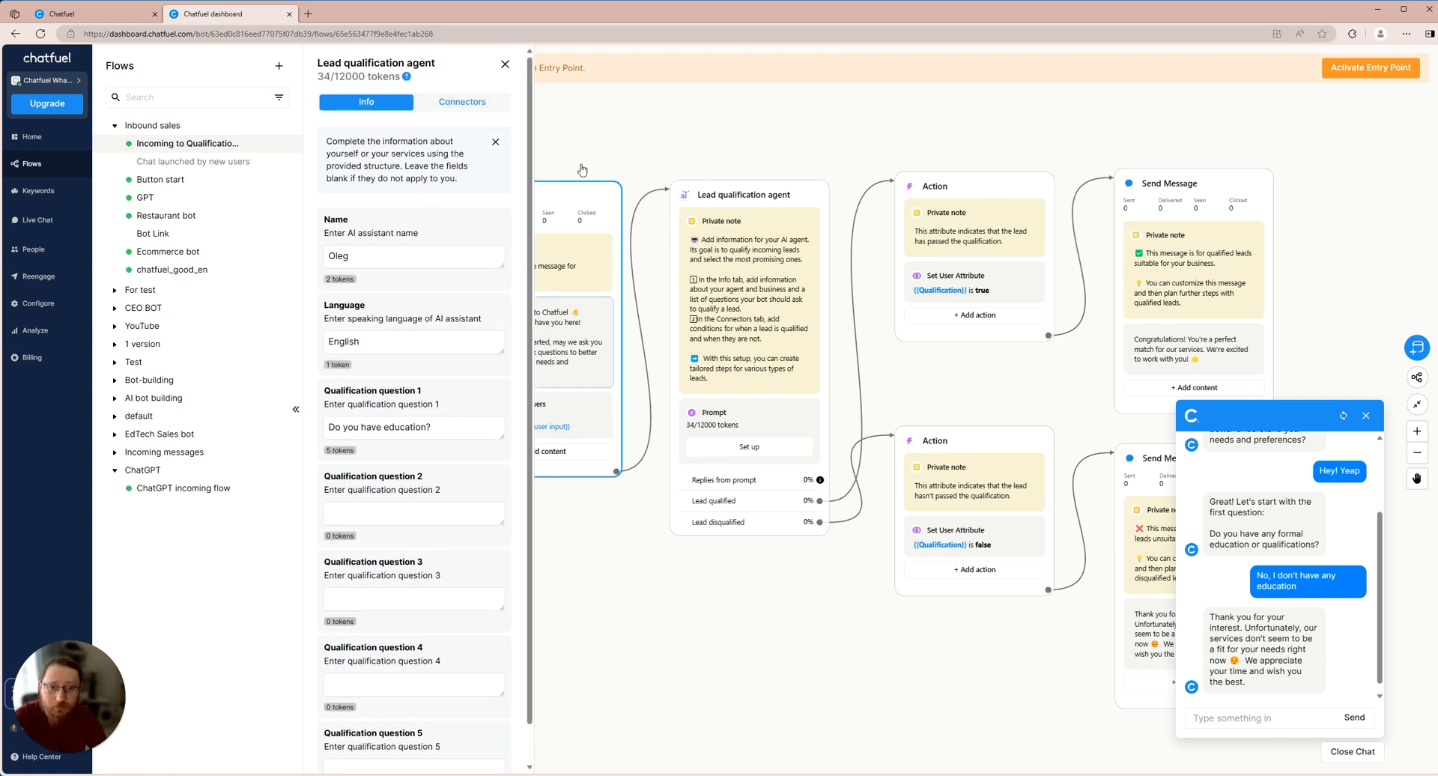
{"action": "left_click", "coordinate": [505, 65]}
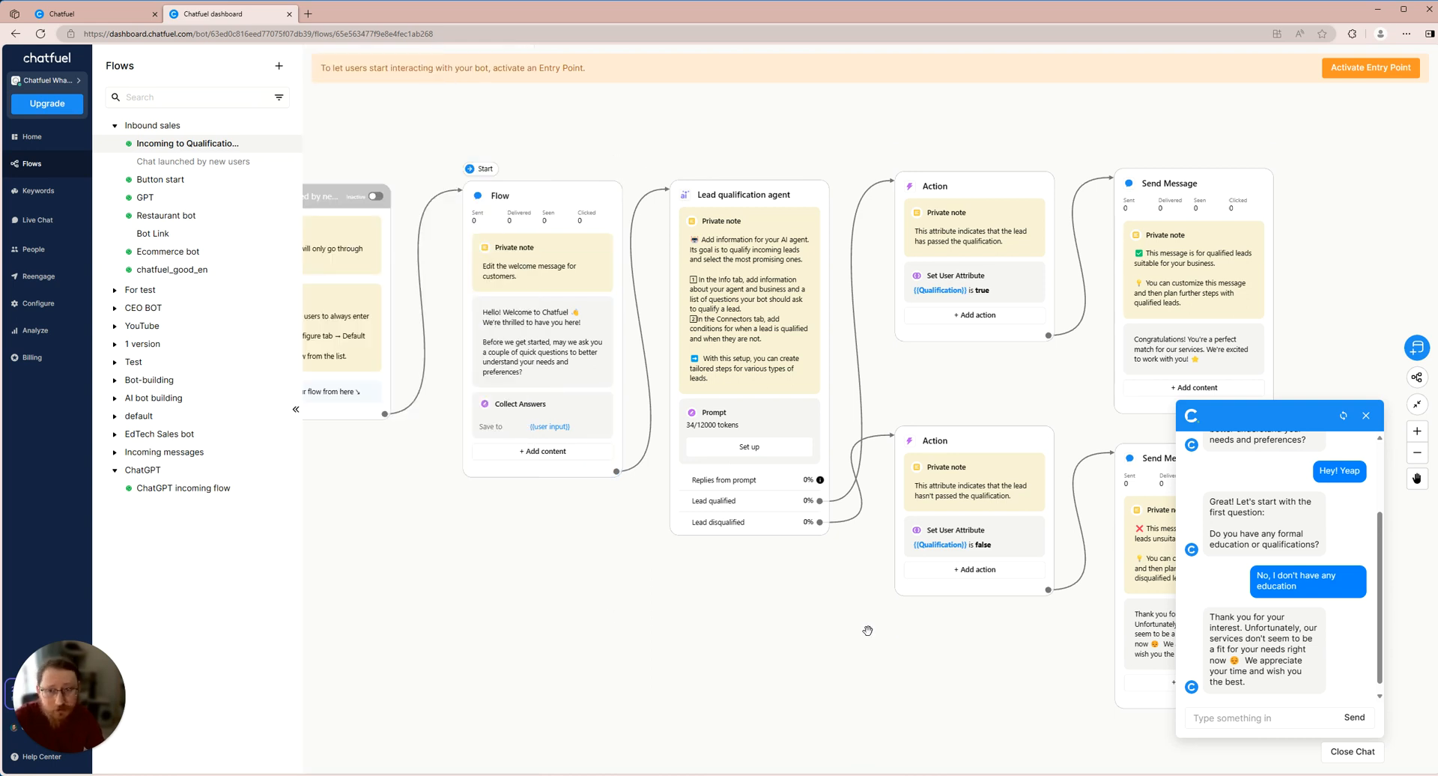
{"action": "mouse_move", "coordinate": [830, 638]}
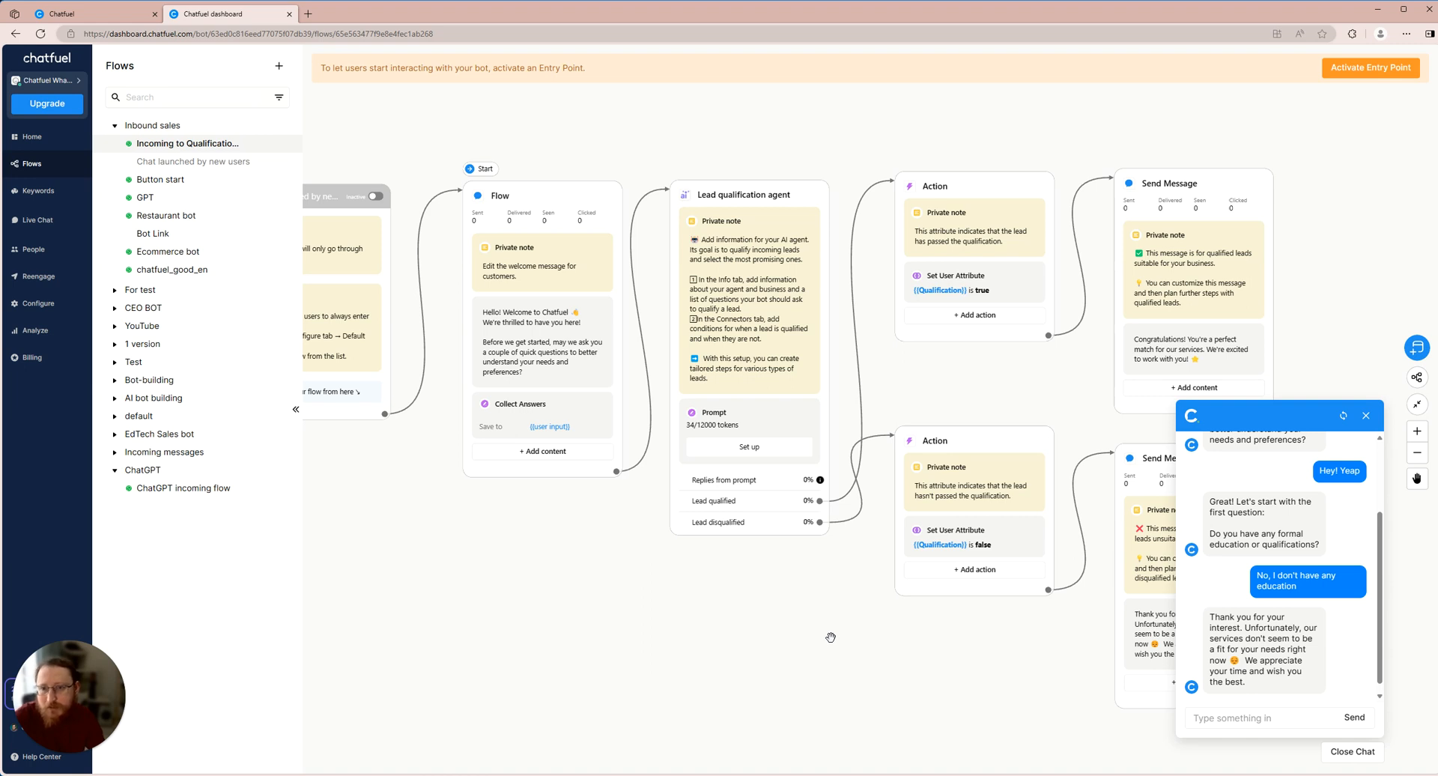